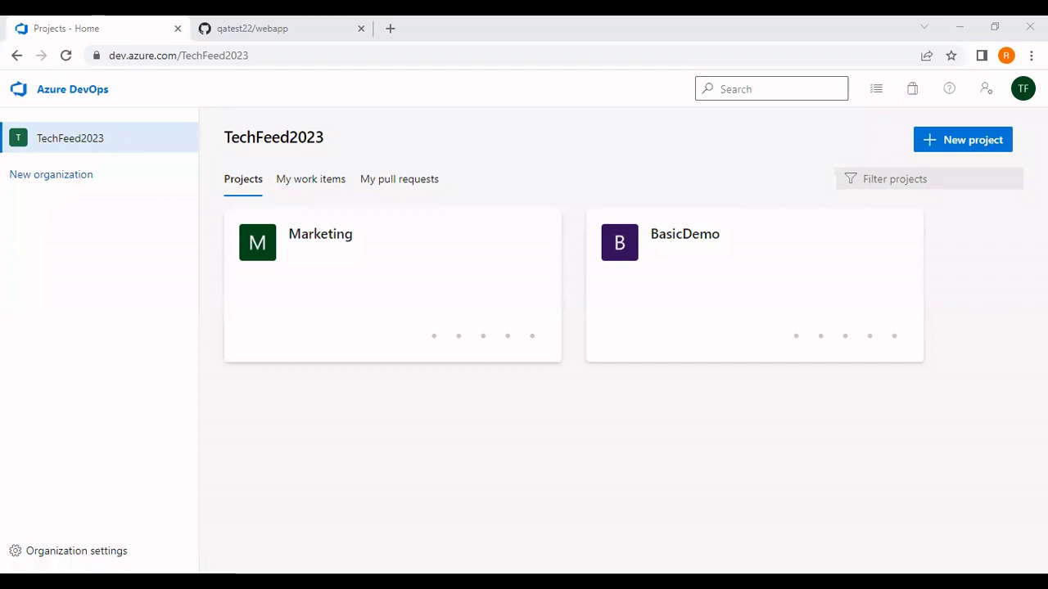
mouse_move(985, 283)
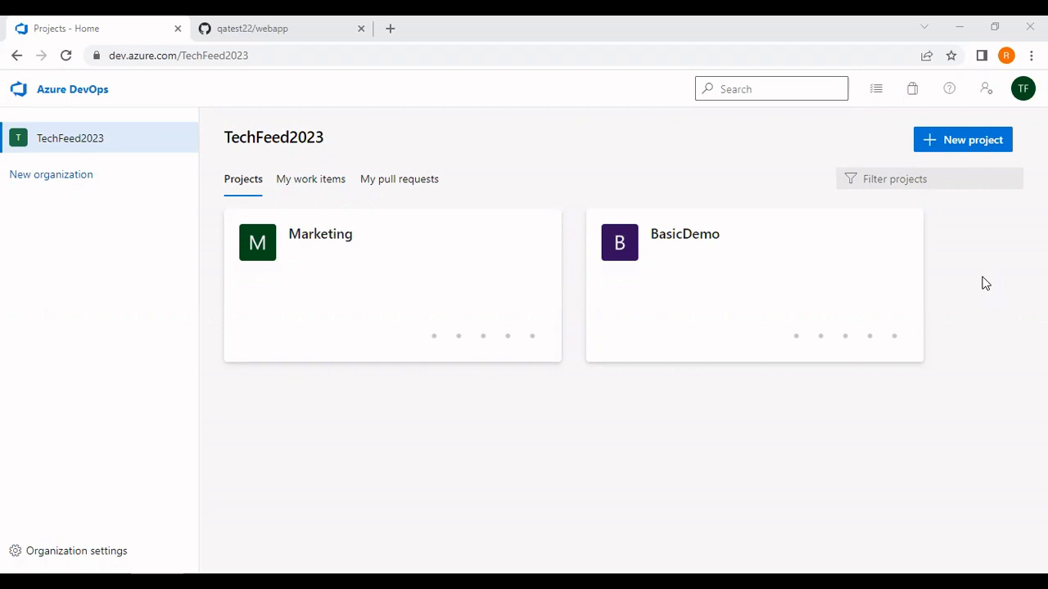
mouse_move(352, 252)
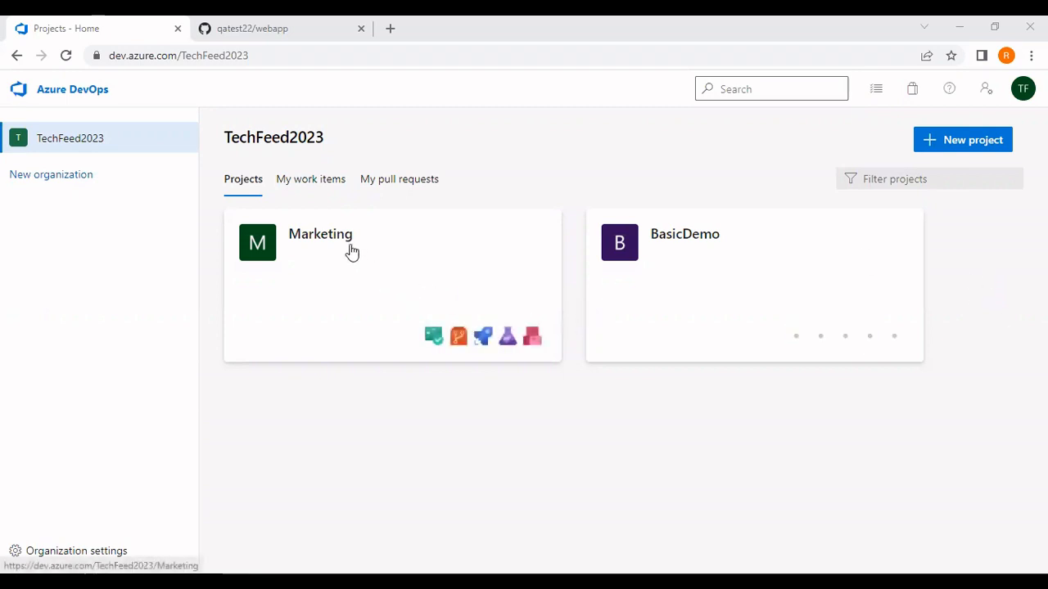
Open the Marketing project's Repos files and choose Import repository from the repository dropdown
click(320, 234)
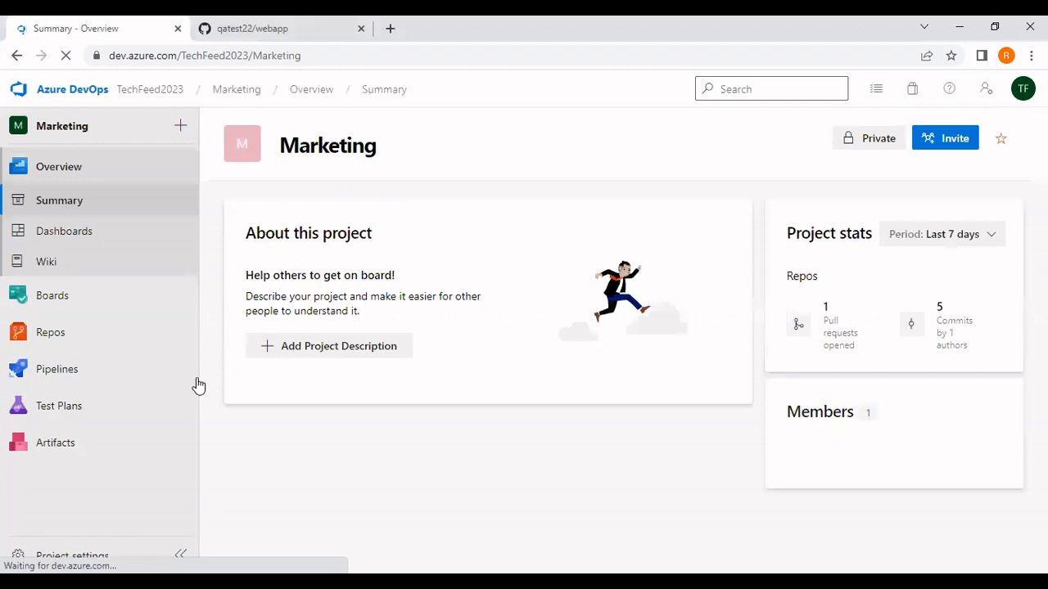
click(441, 89)
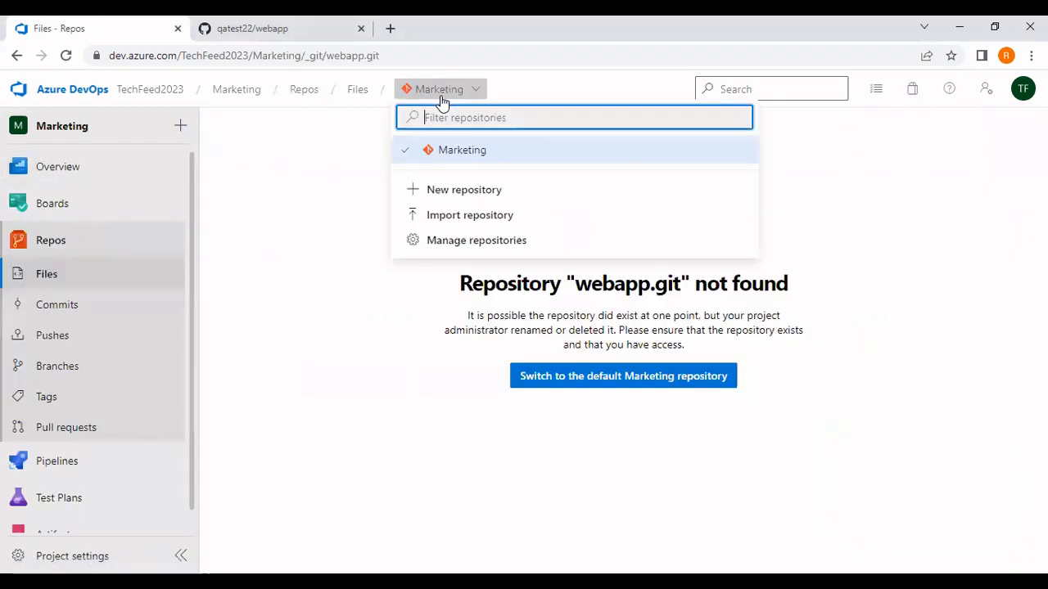
mouse_move(442, 219)
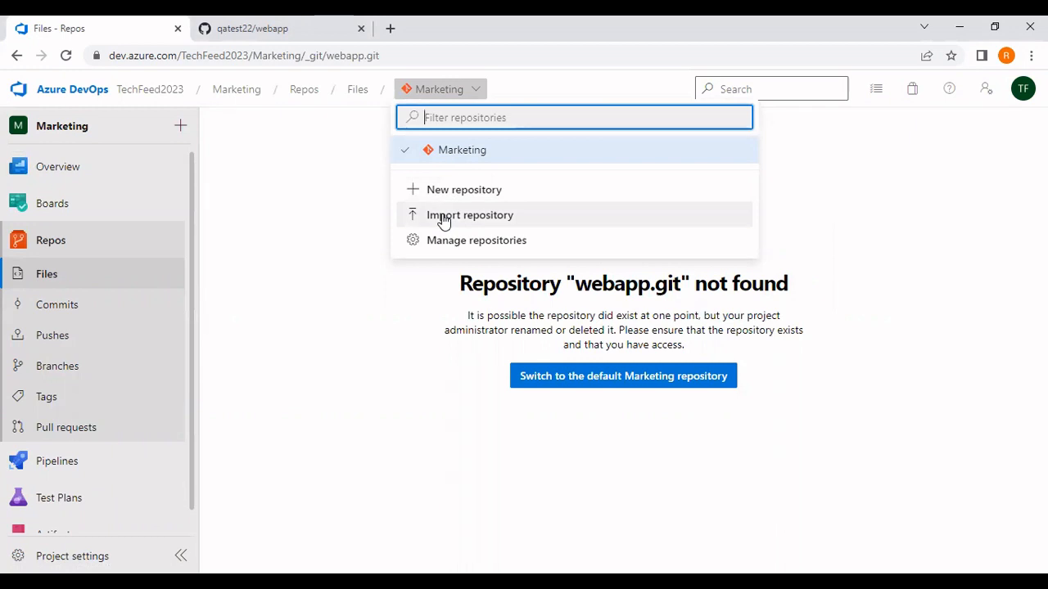
click(470, 215)
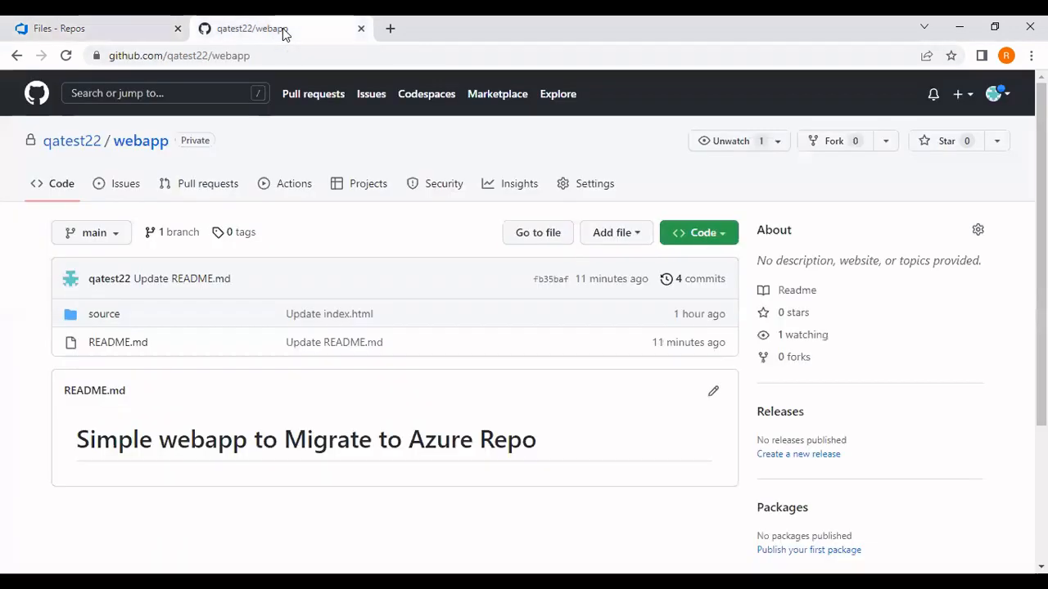
mouse_move(209, 375)
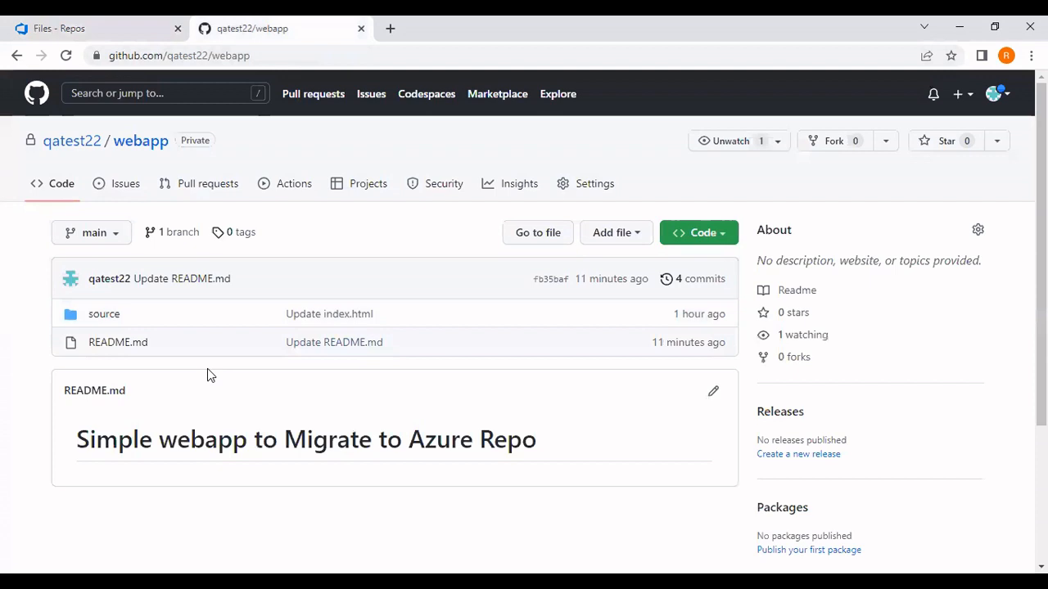
mouse_move(118, 343)
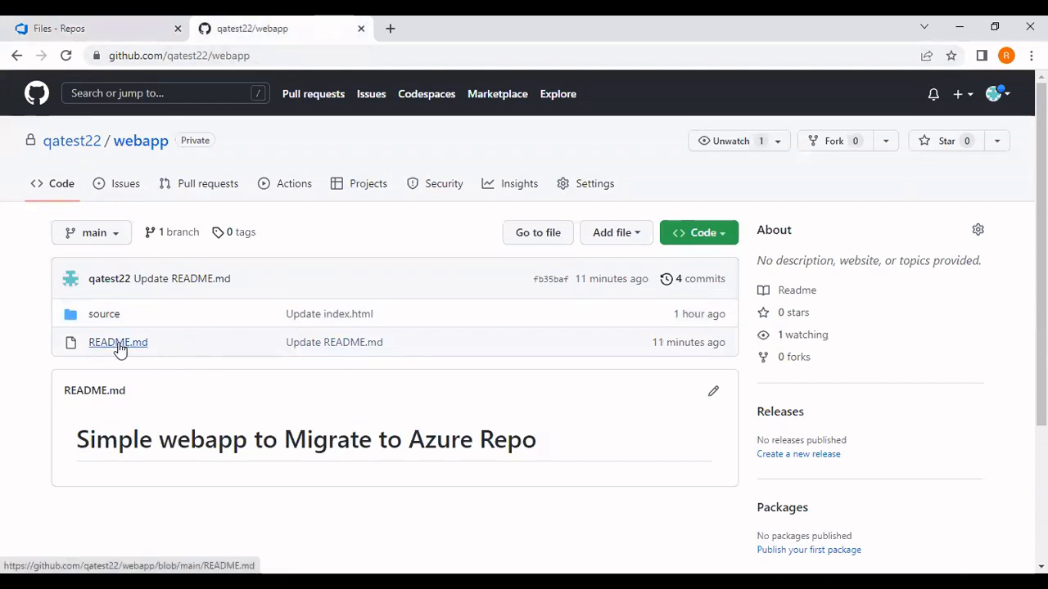
mouse_move(104, 314)
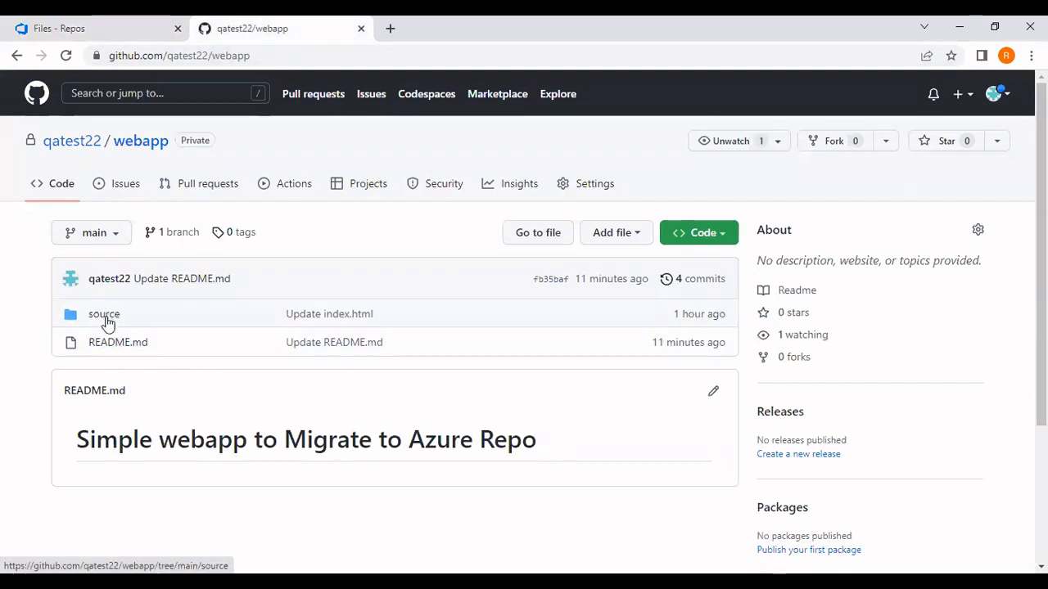
Inspect source/index.html in the webapp repo, then copy its HTTPS clone URL
click(104, 314)
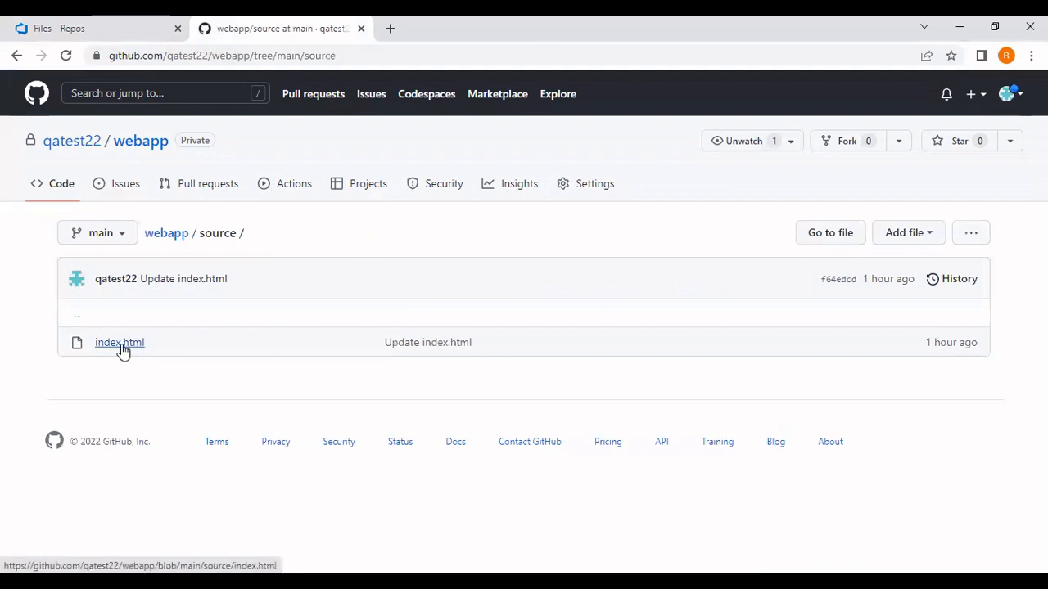
click(119, 343)
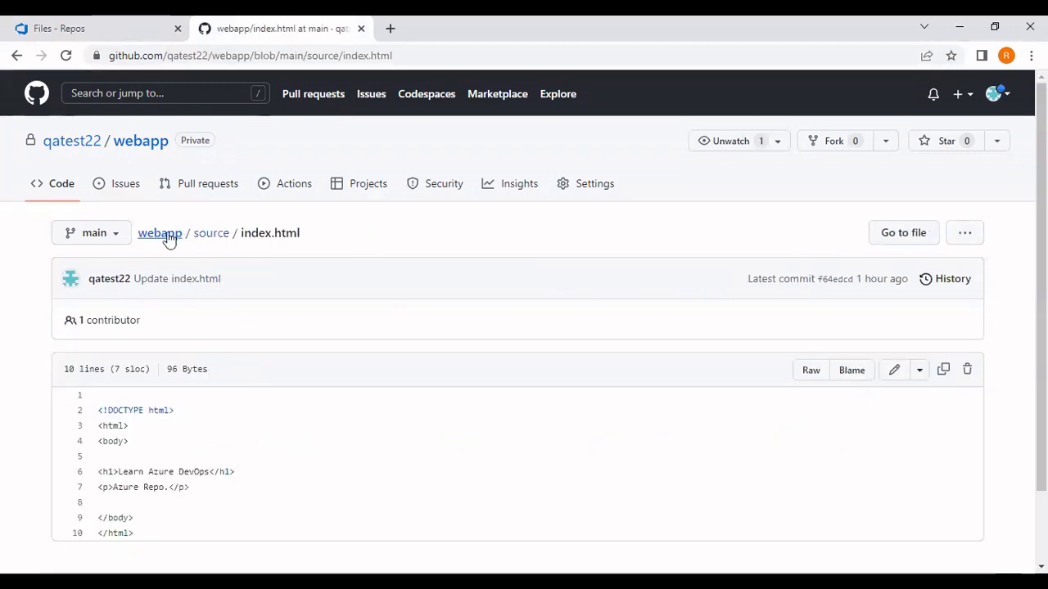
click(159, 233)
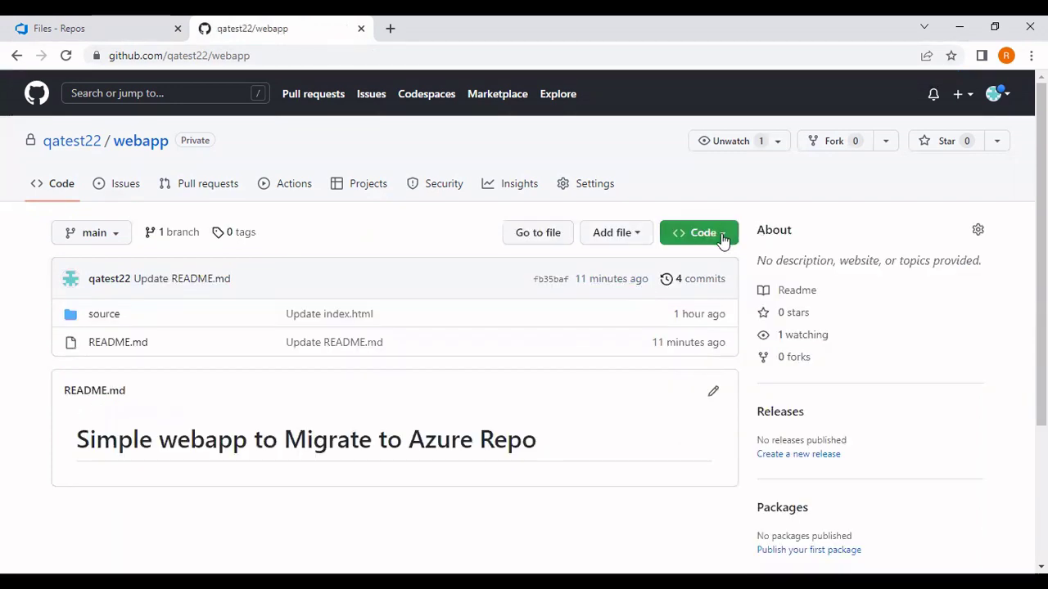
click(698, 233)
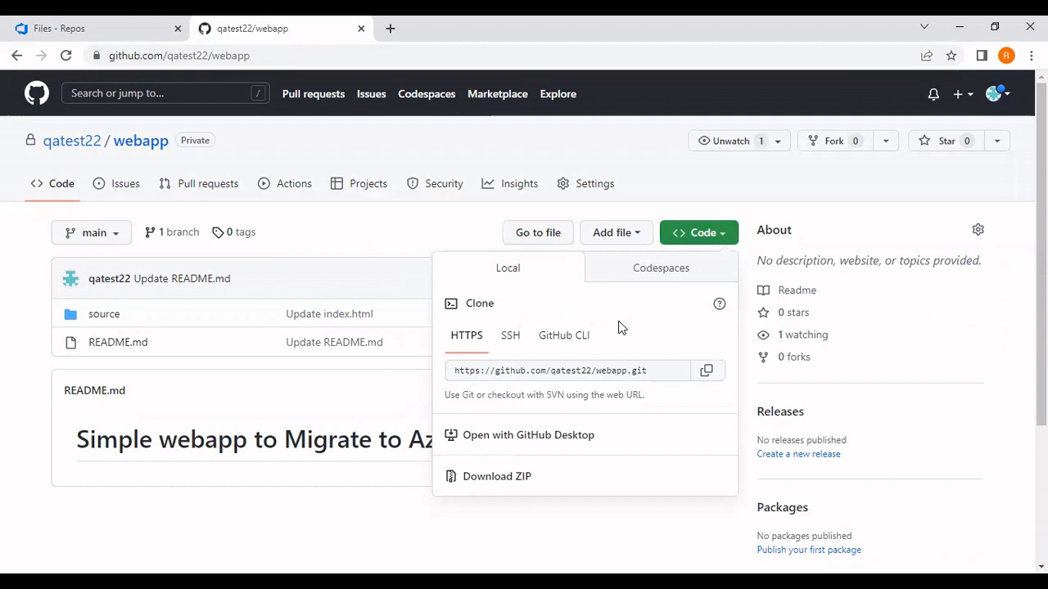
click(705, 370)
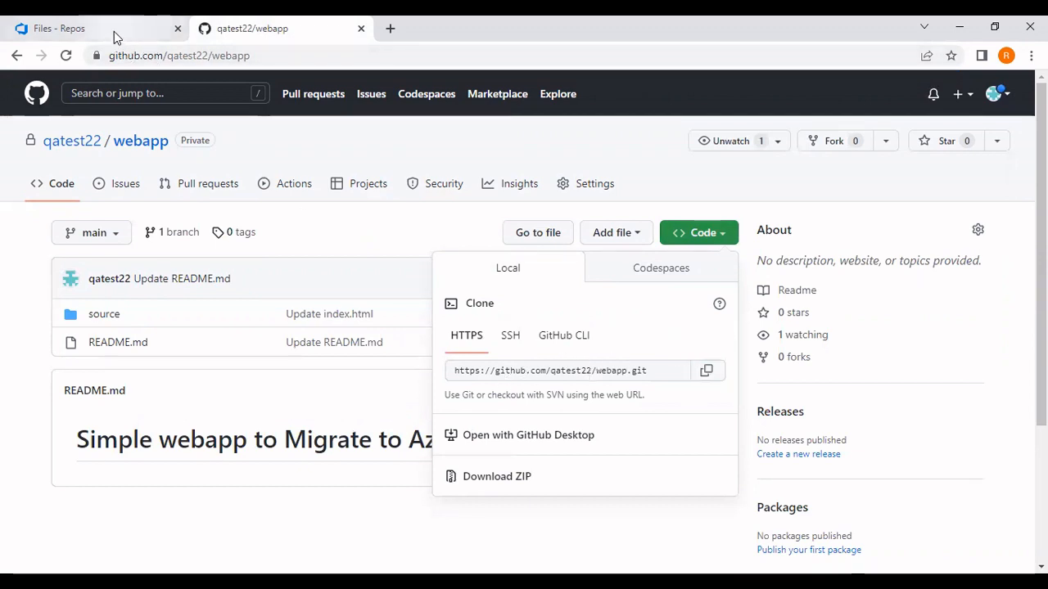
click(57, 28)
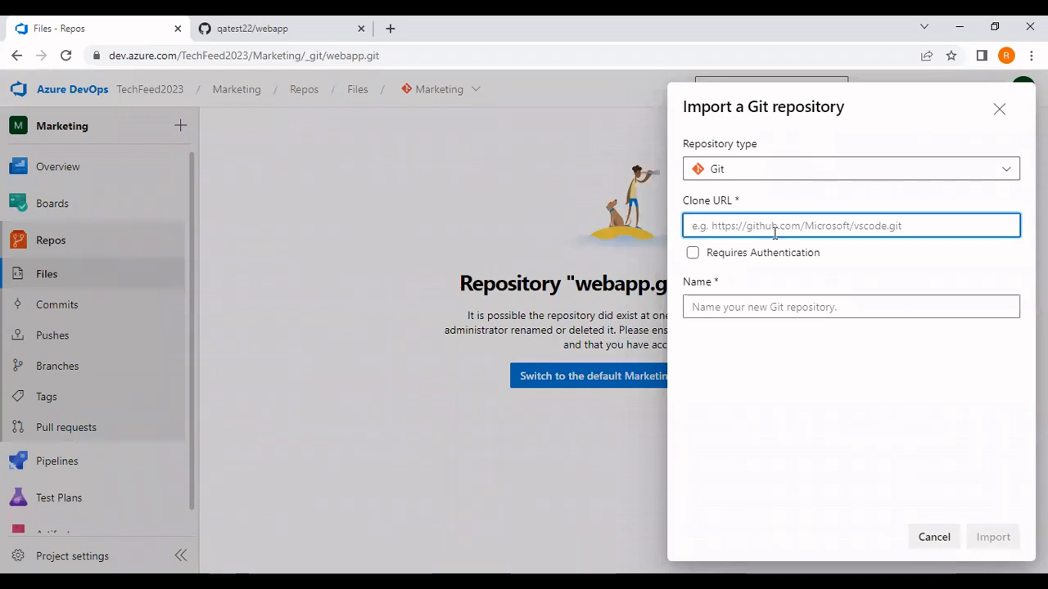
text(v)
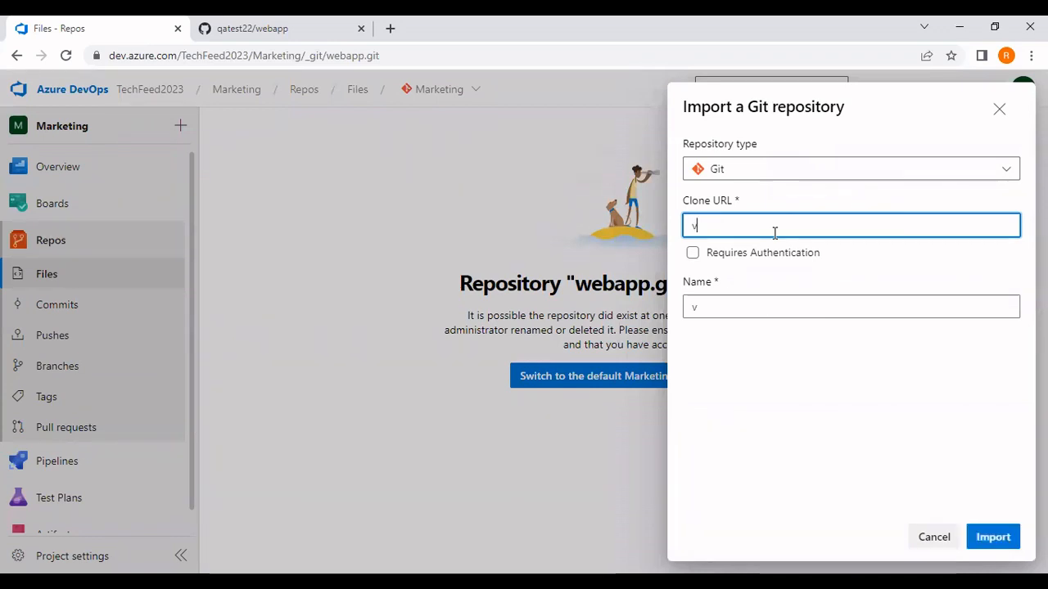
text(https://github.com/qatest22/webapp.git)
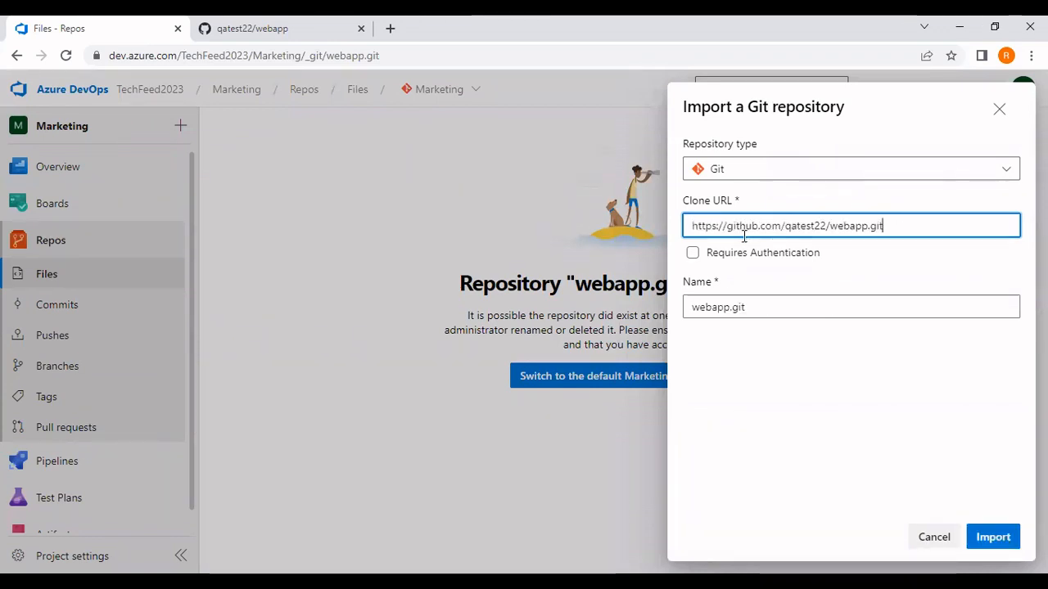
click(851, 307)
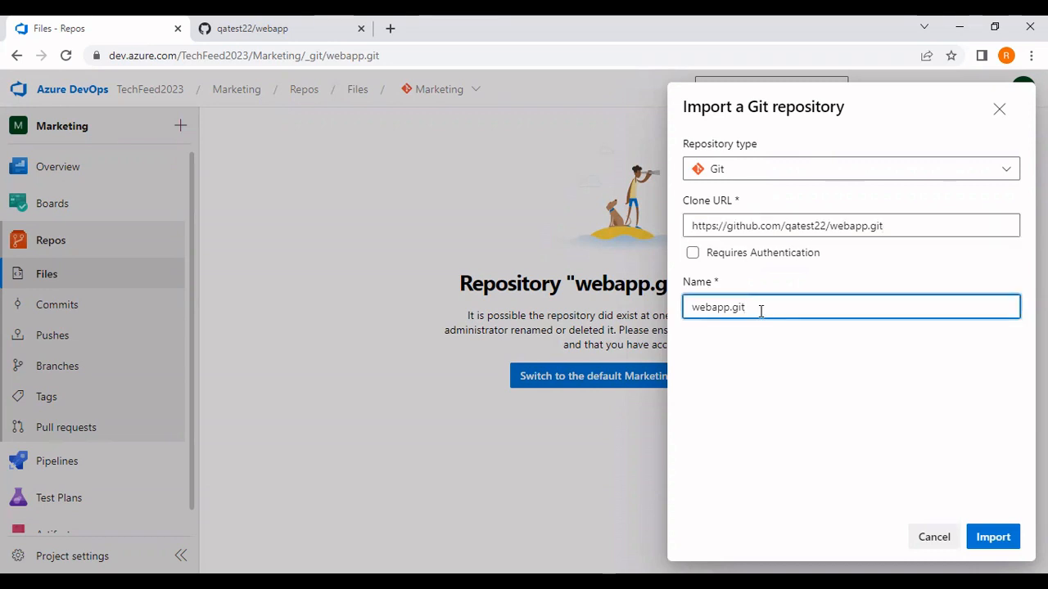
key(Backspace)
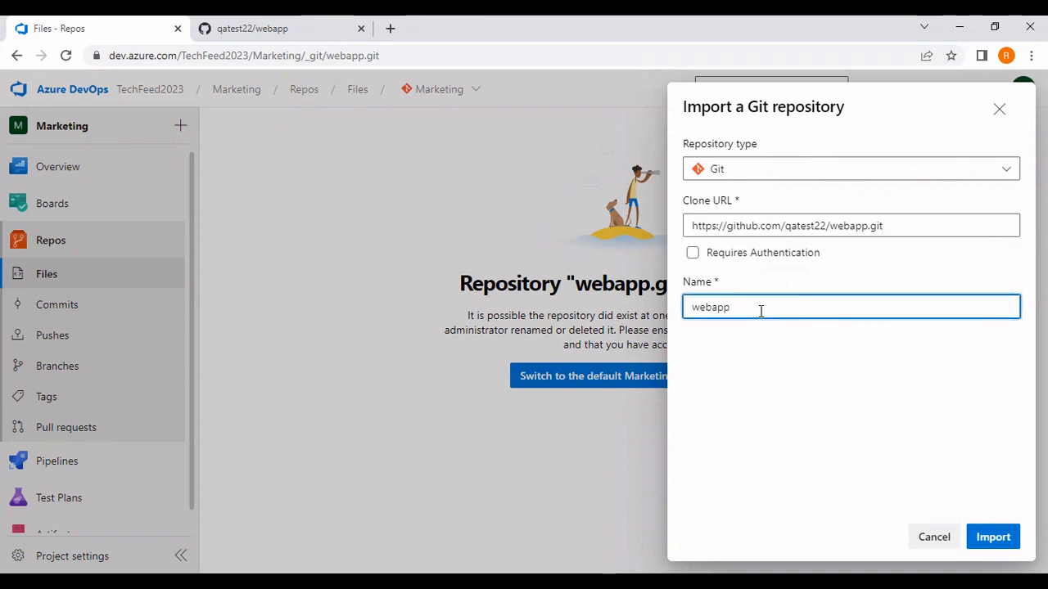
click(279, 28)
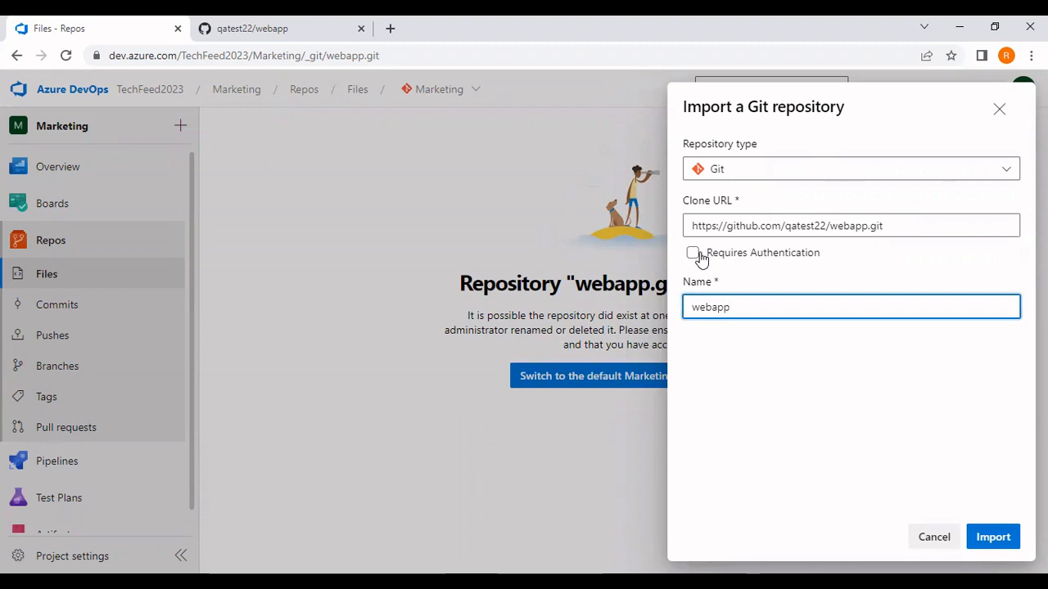
click(692, 253)
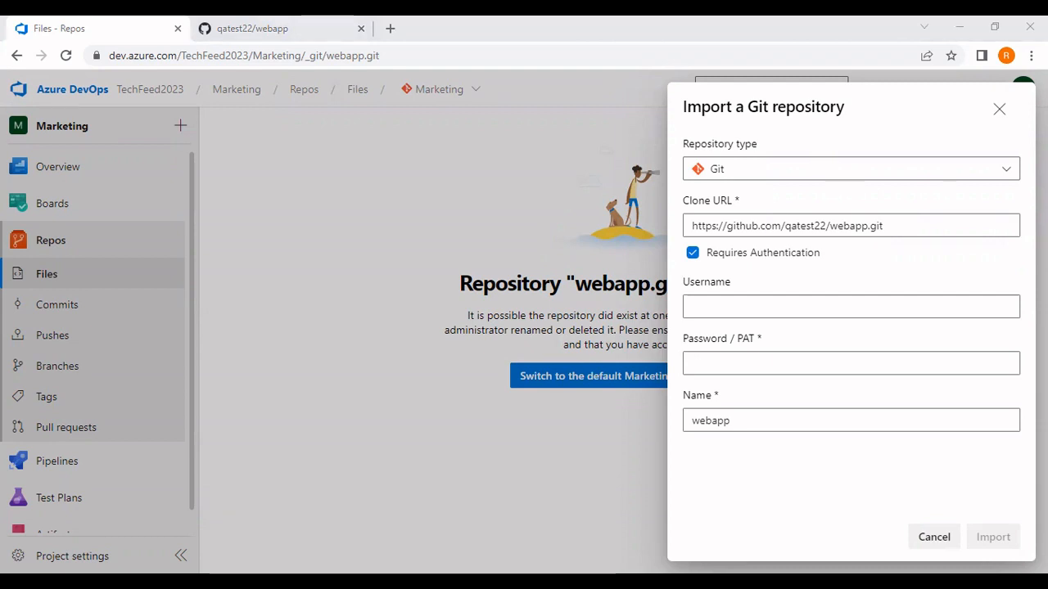
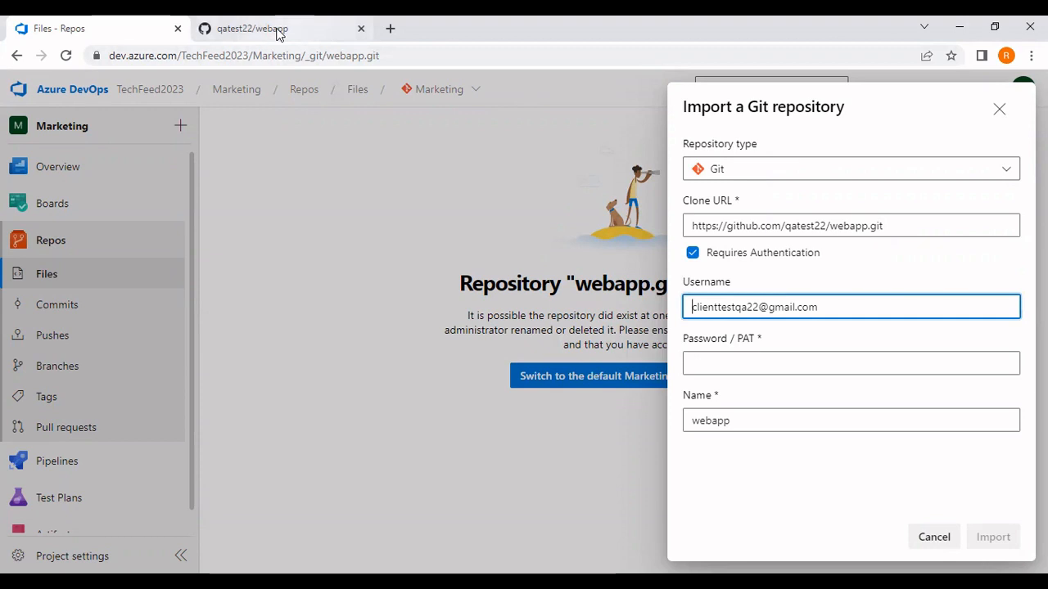
click(251, 28)
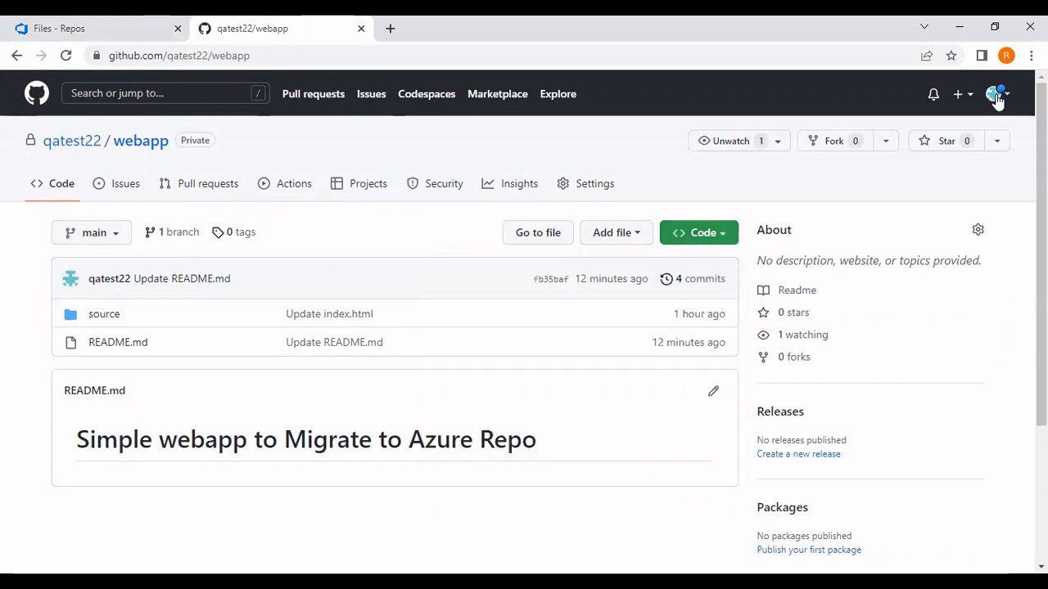
Navigate from GitHub account settings to Developer settings' personal access tokens
click(995, 94)
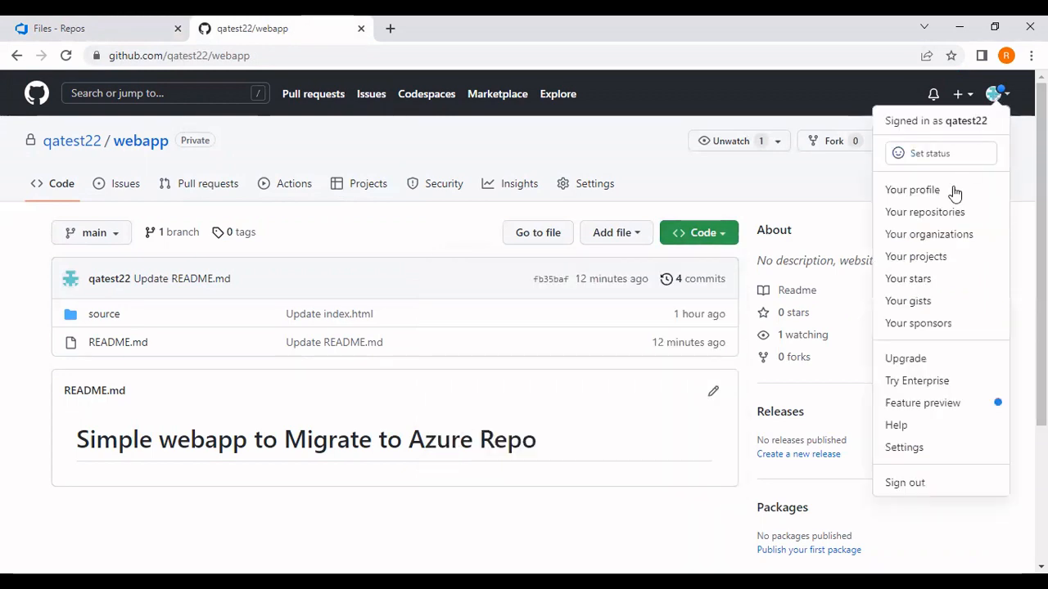
click(912, 189)
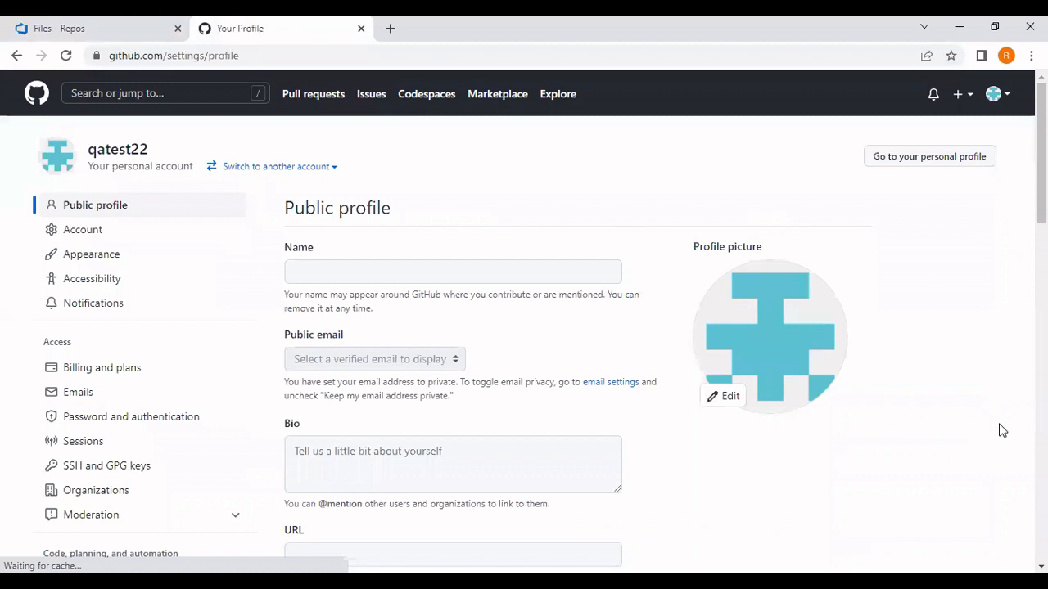
mouse_move(108, 314)
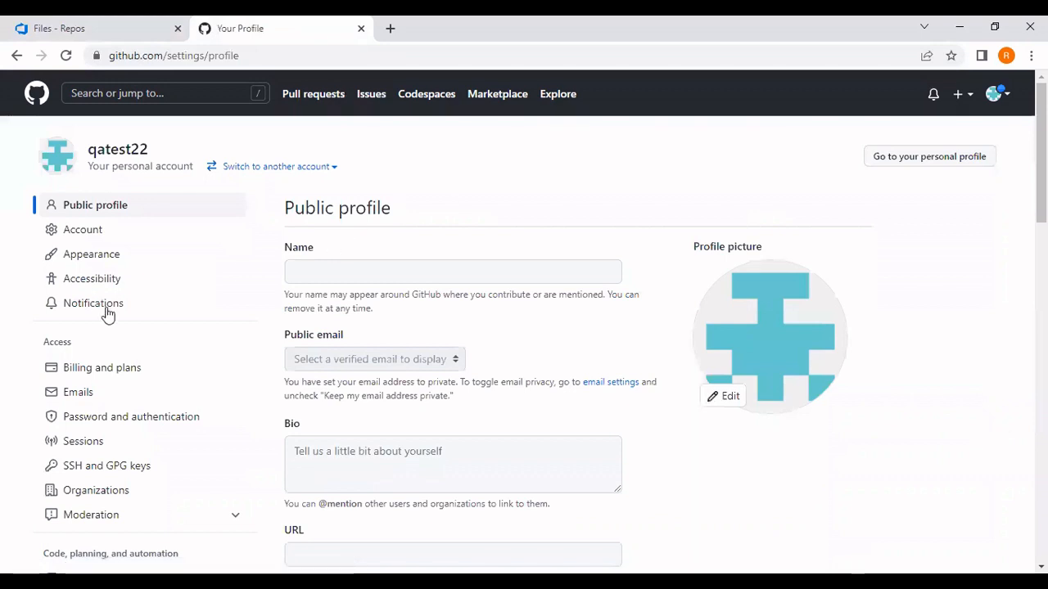
scroll(down, 3)
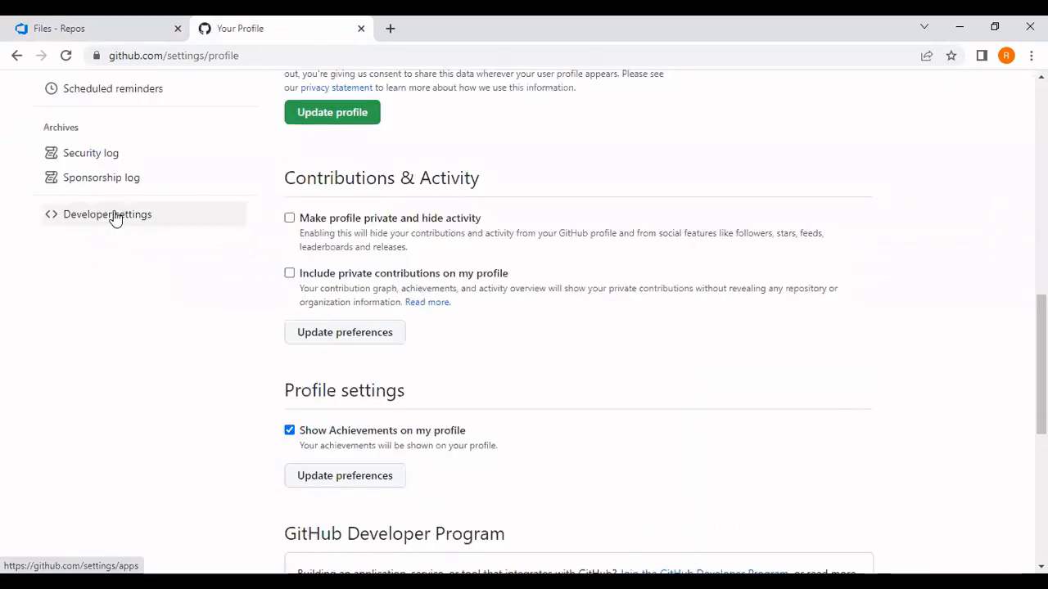
click(107, 214)
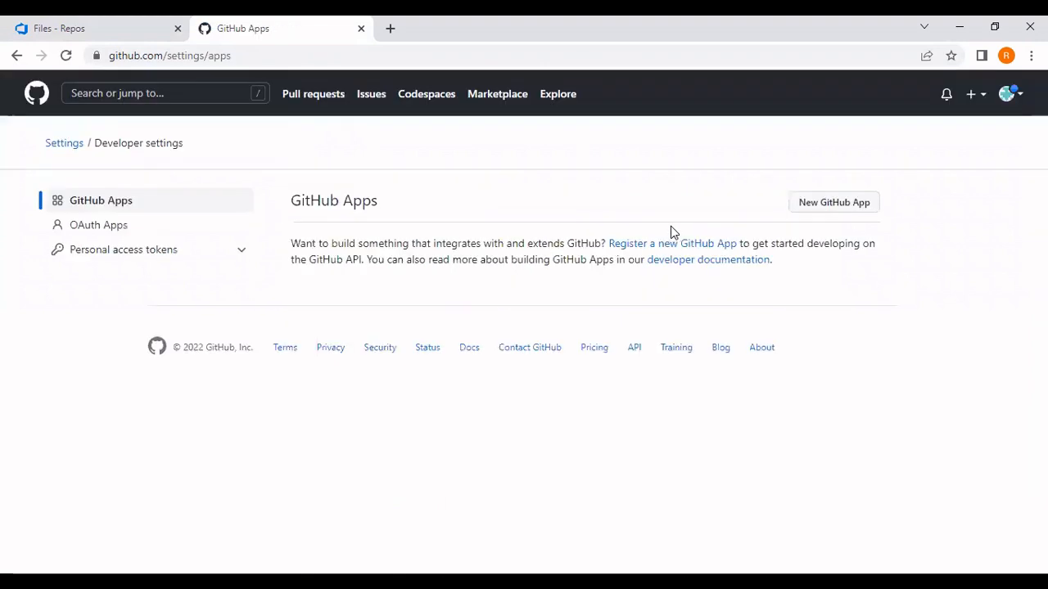
mouse_move(146, 254)
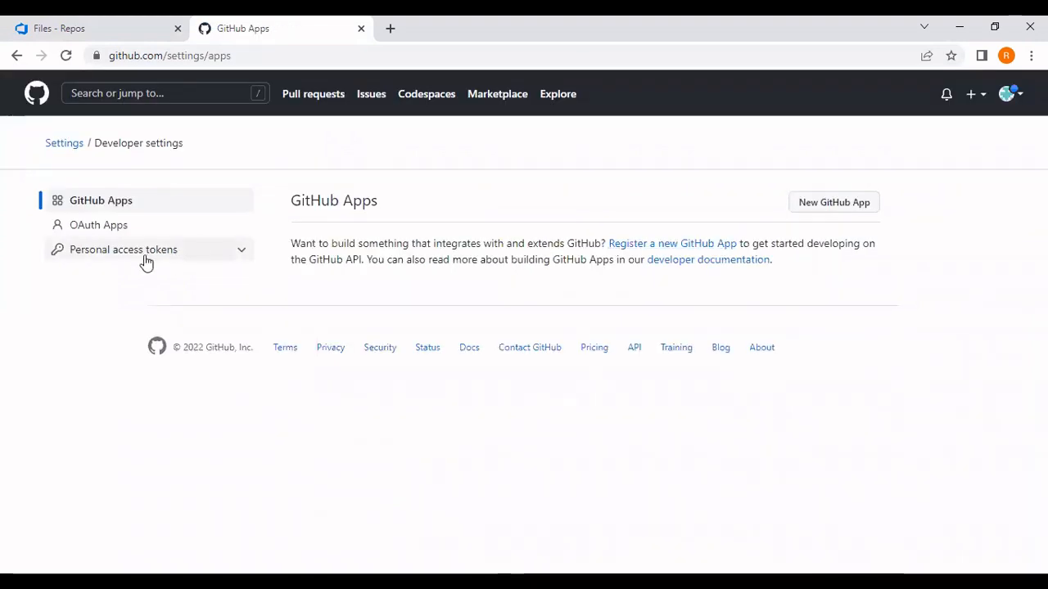
click(123, 248)
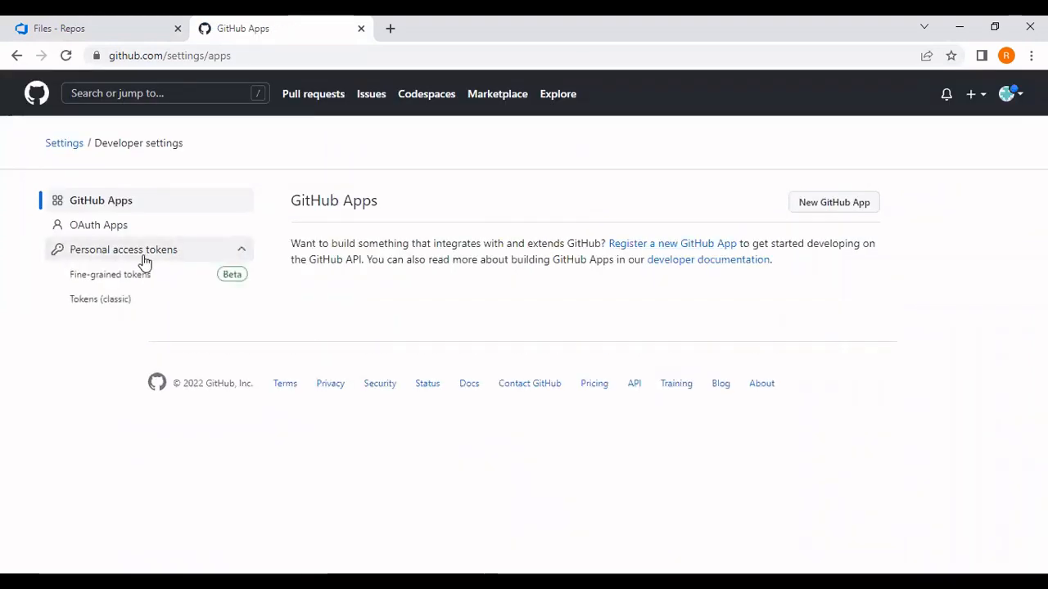
mouse_move(110, 274)
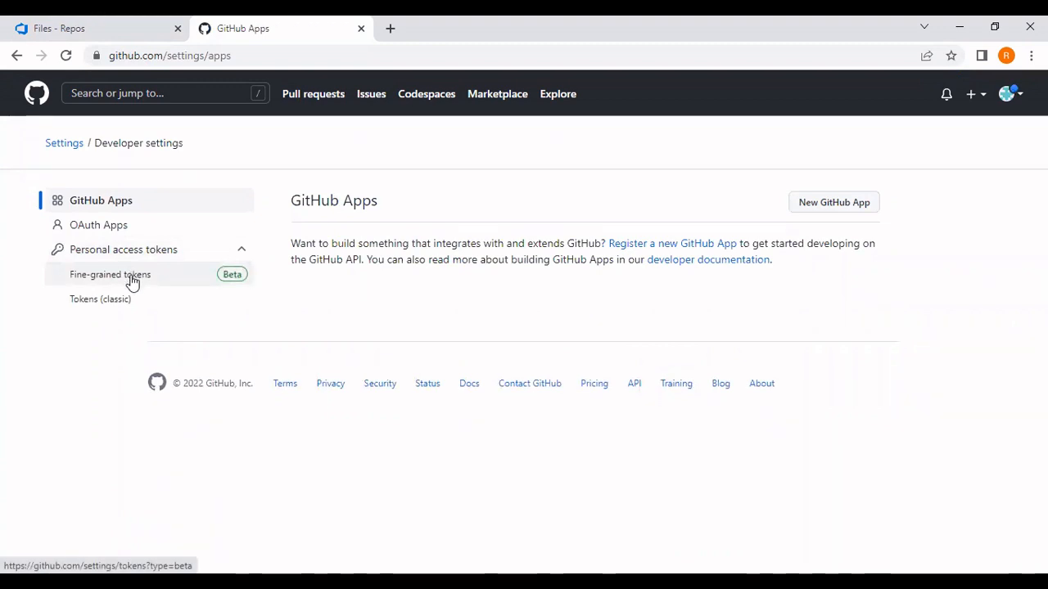
Start a new fine-grained token named Azurerepo and choose its expiration
click(110, 275)
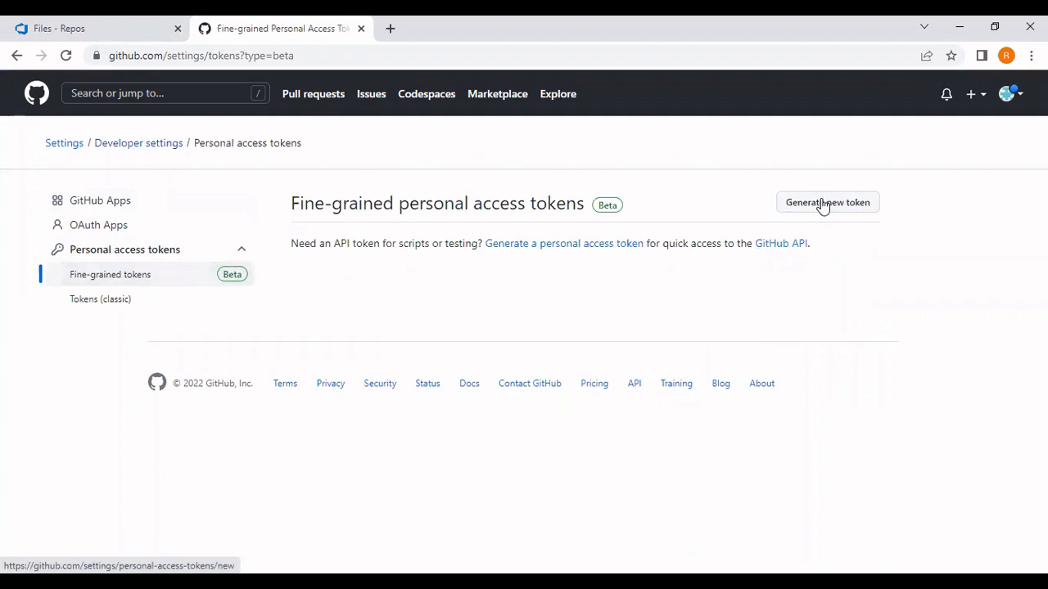
mouse_move(827, 217)
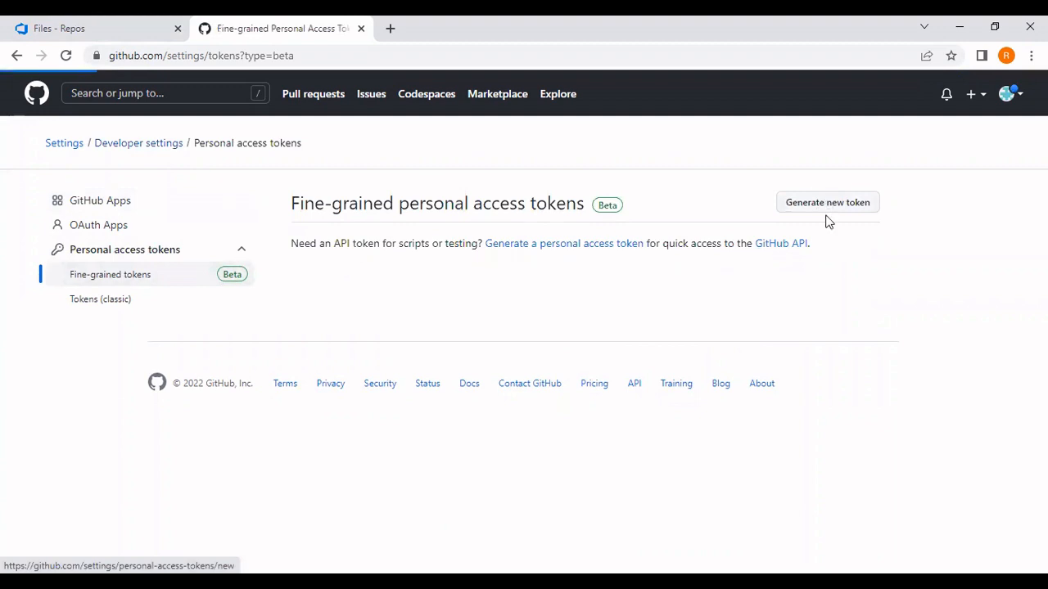
click(827, 203)
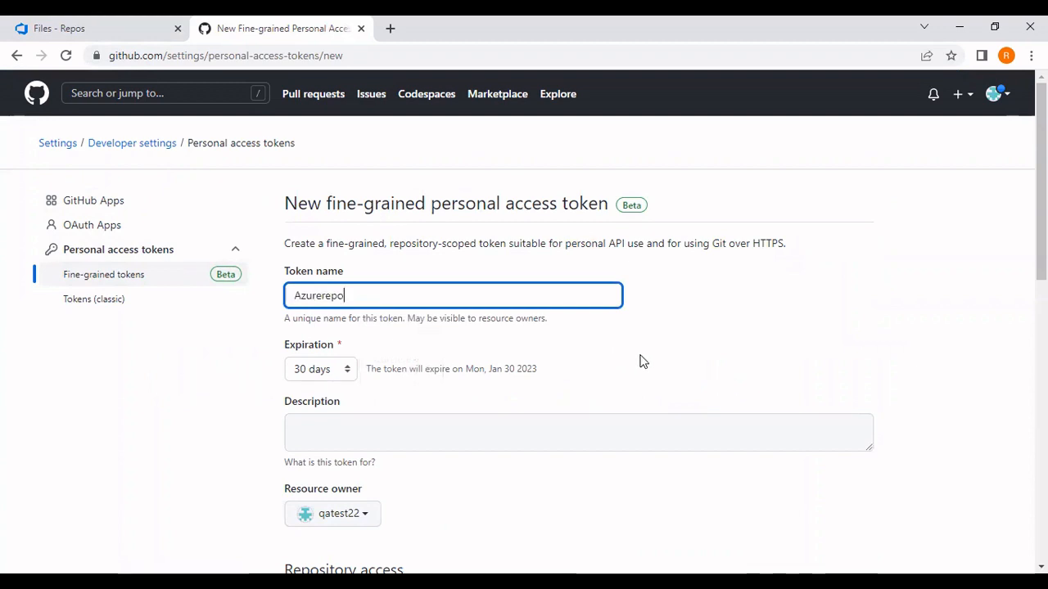
scroll(down, 3)
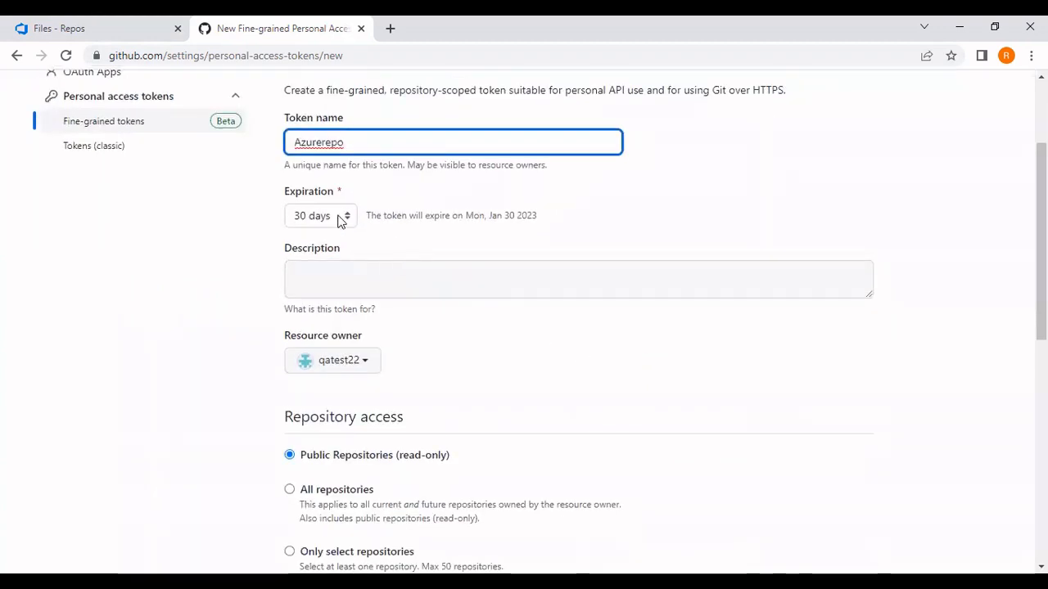
click(320, 216)
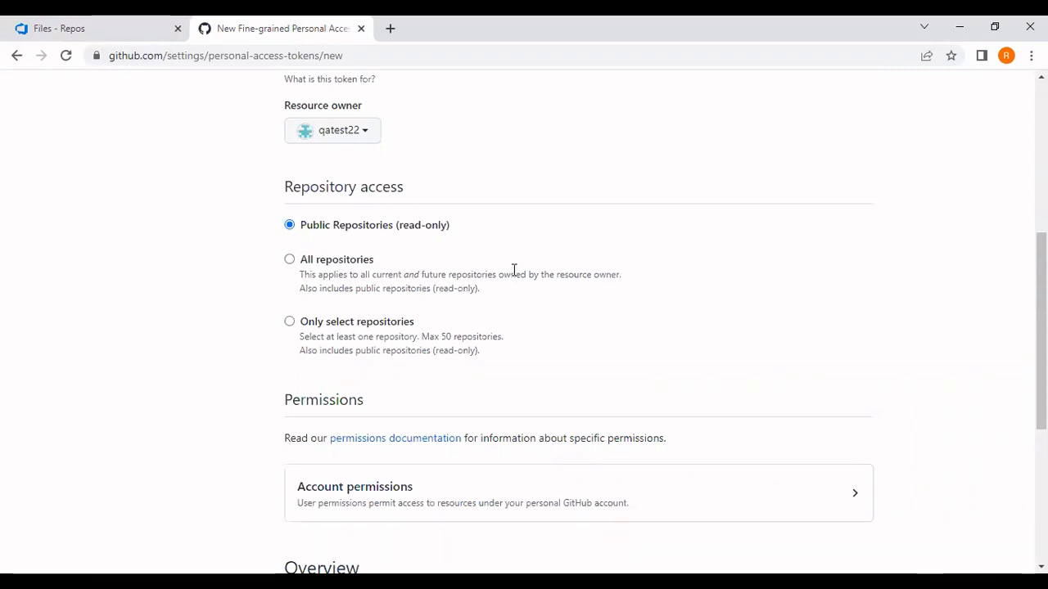
mouse_move(542, 298)
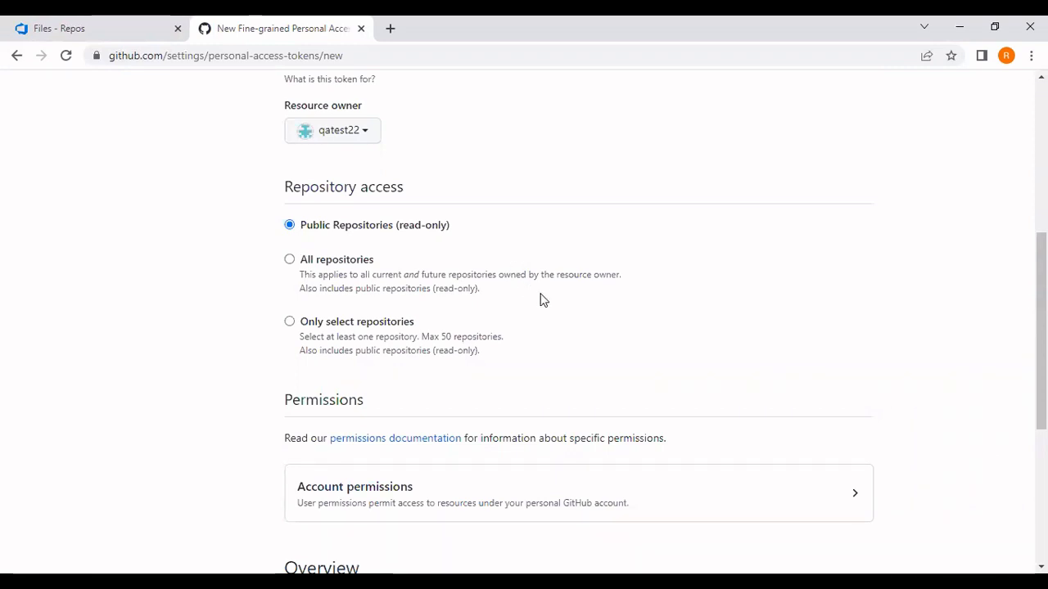
scroll(down, 3)
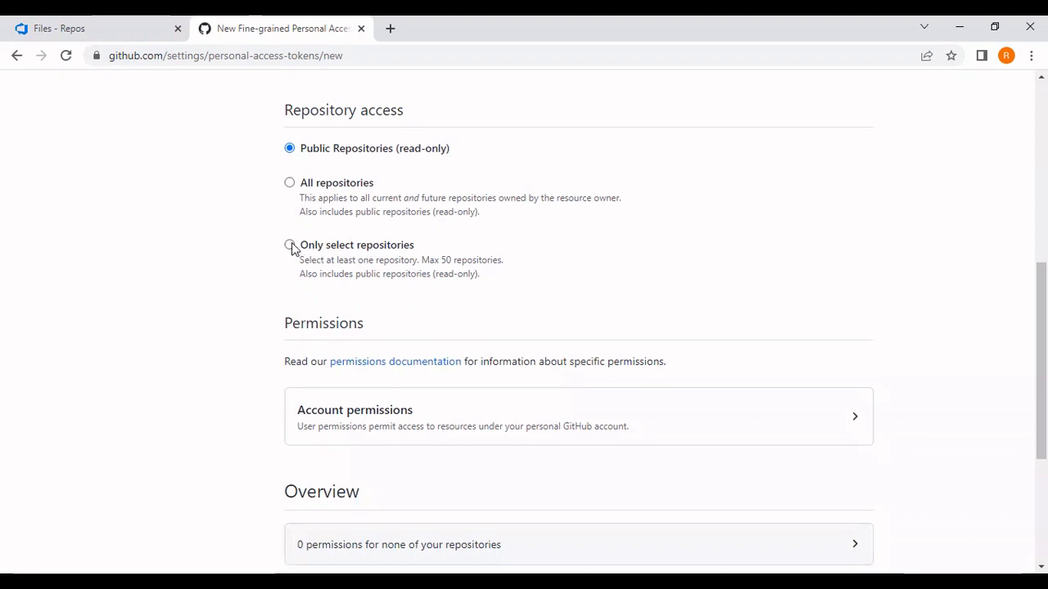
Restrict the token to the webapp repository with read-only Contents access and generate it
click(289, 245)
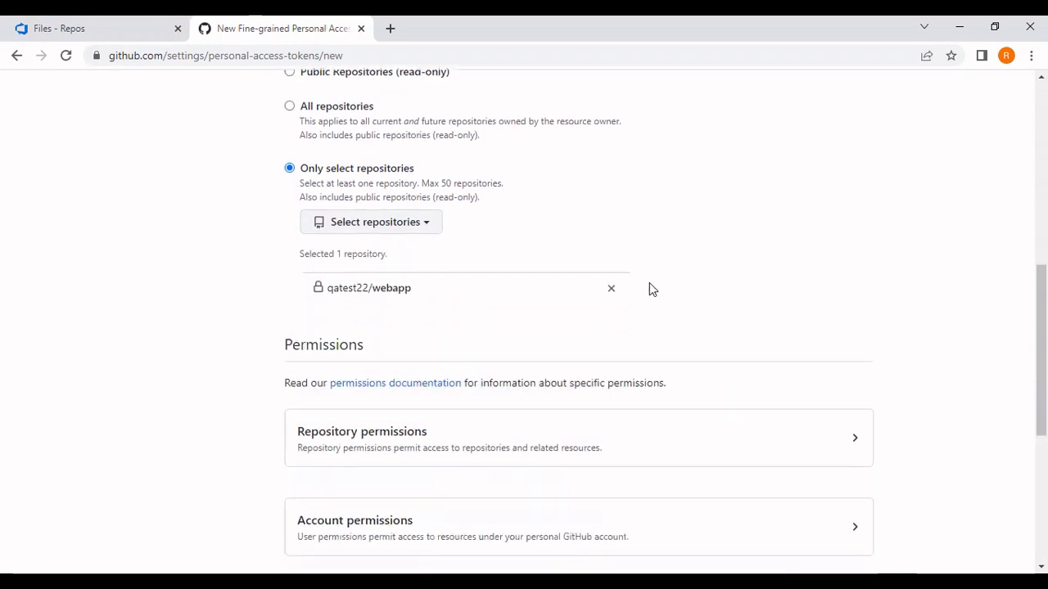
scroll(down, 3)
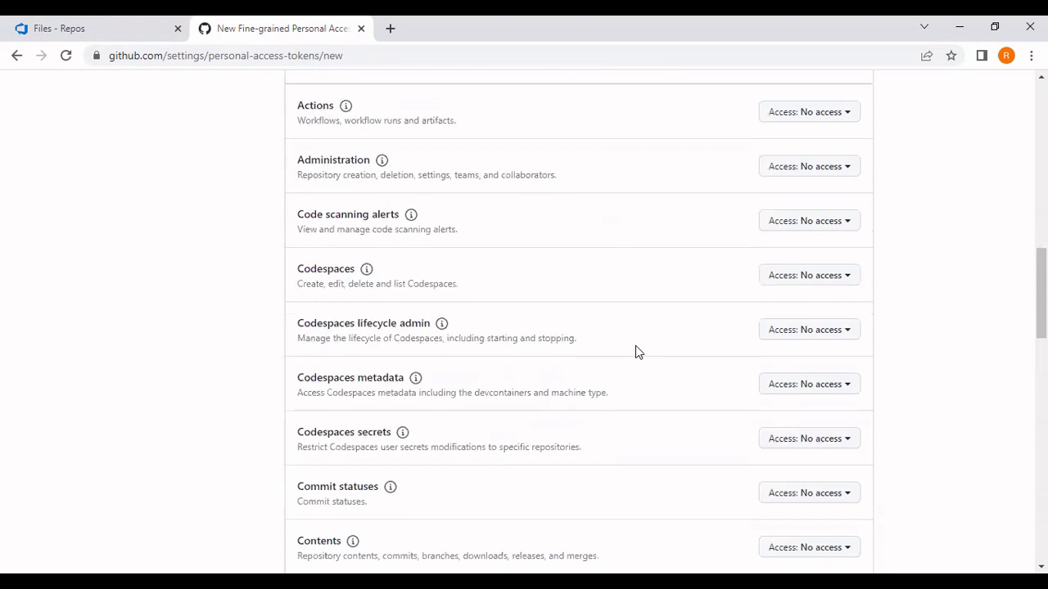
scroll(down, 3)
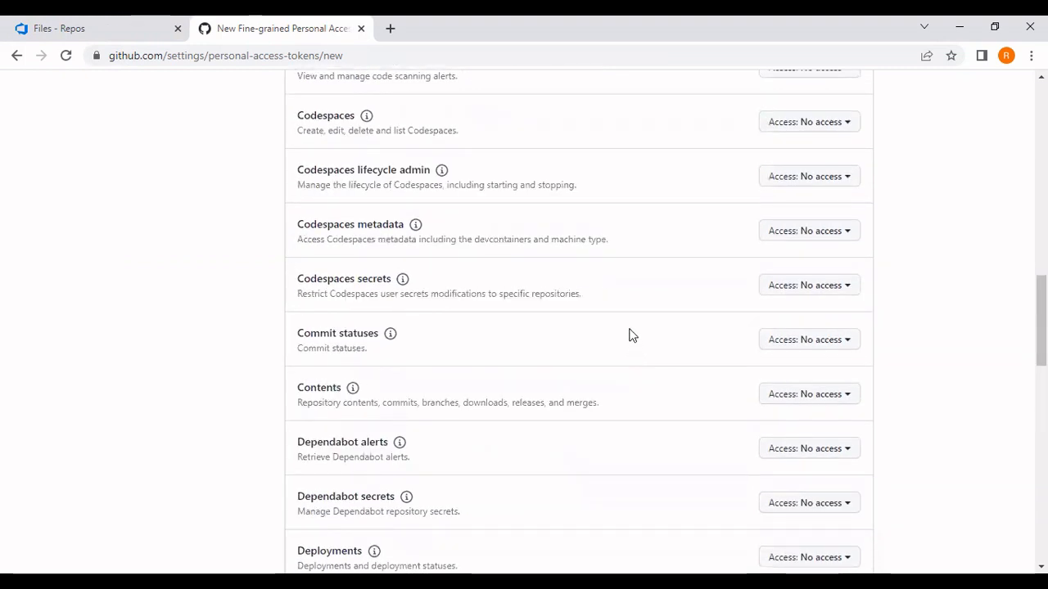
mouse_move(626, 330)
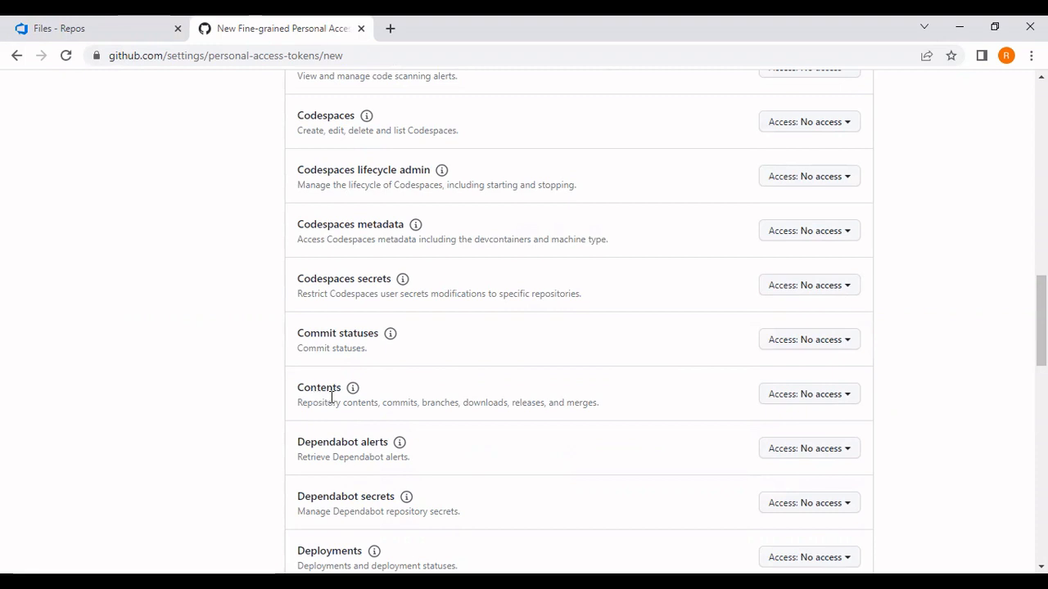
click(808, 394)
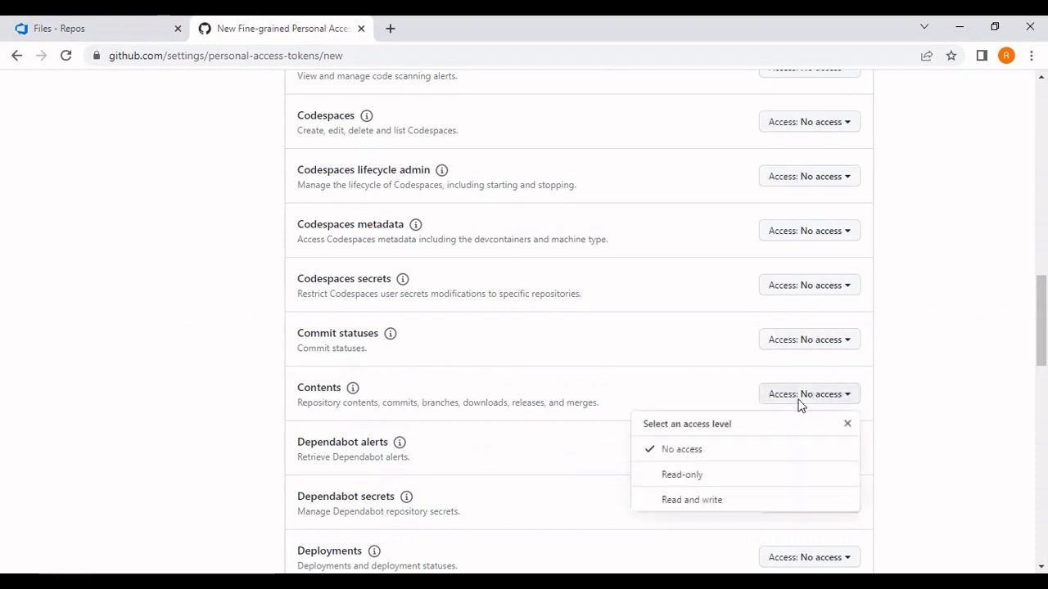
click(682, 474)
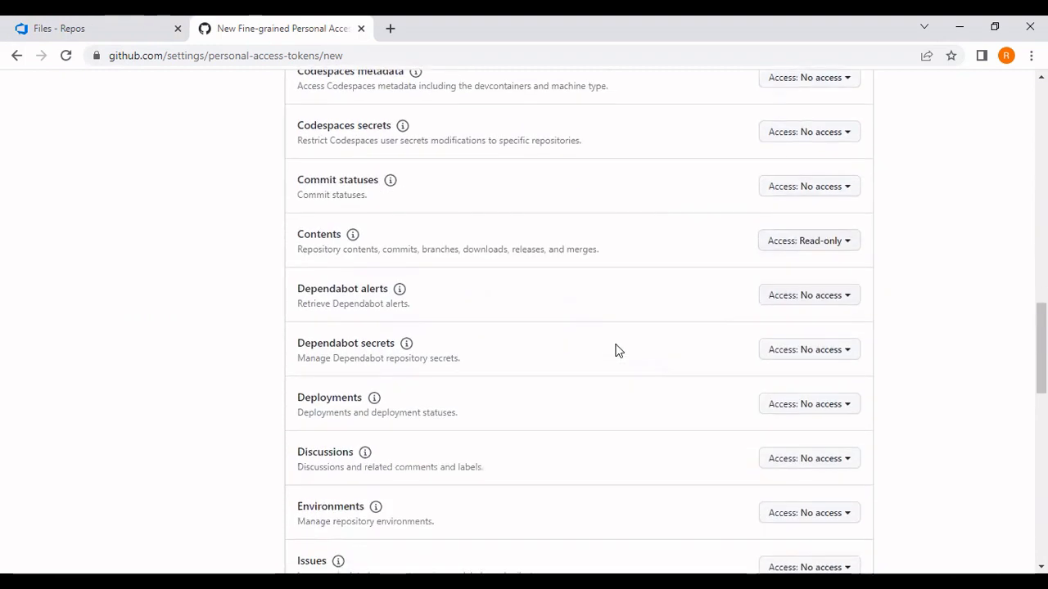
scroll(down, 3)
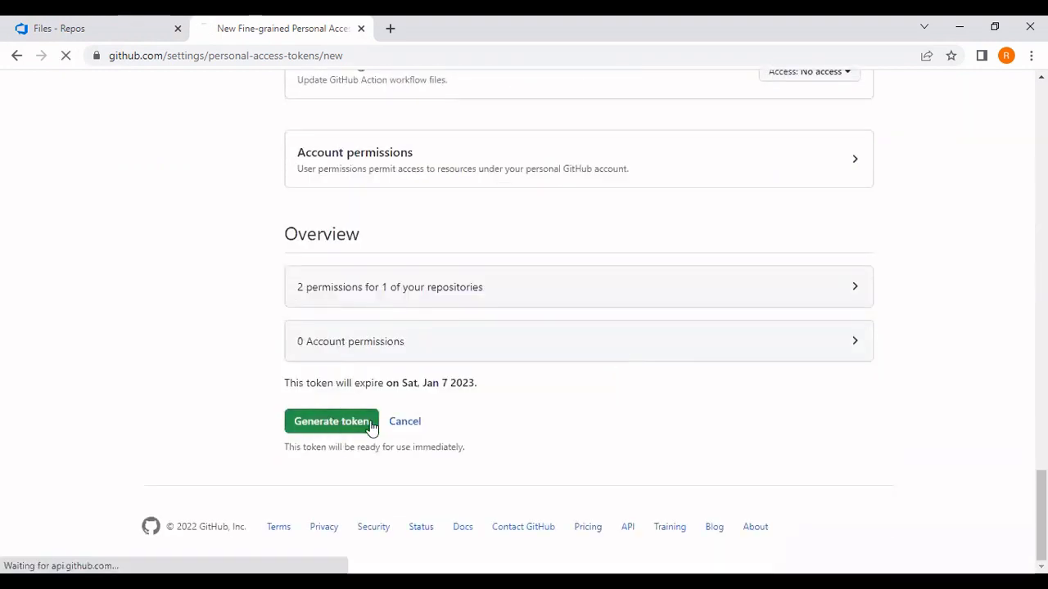
click(331, 421)
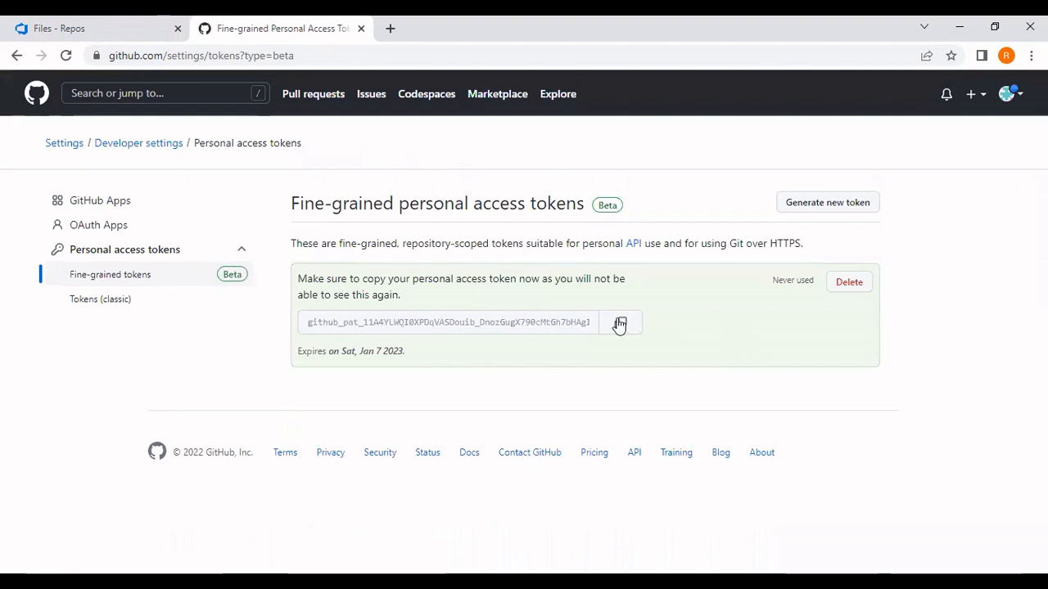
Paste the GitHub token into Password / PAT and start importing webapp
click(94, 28)
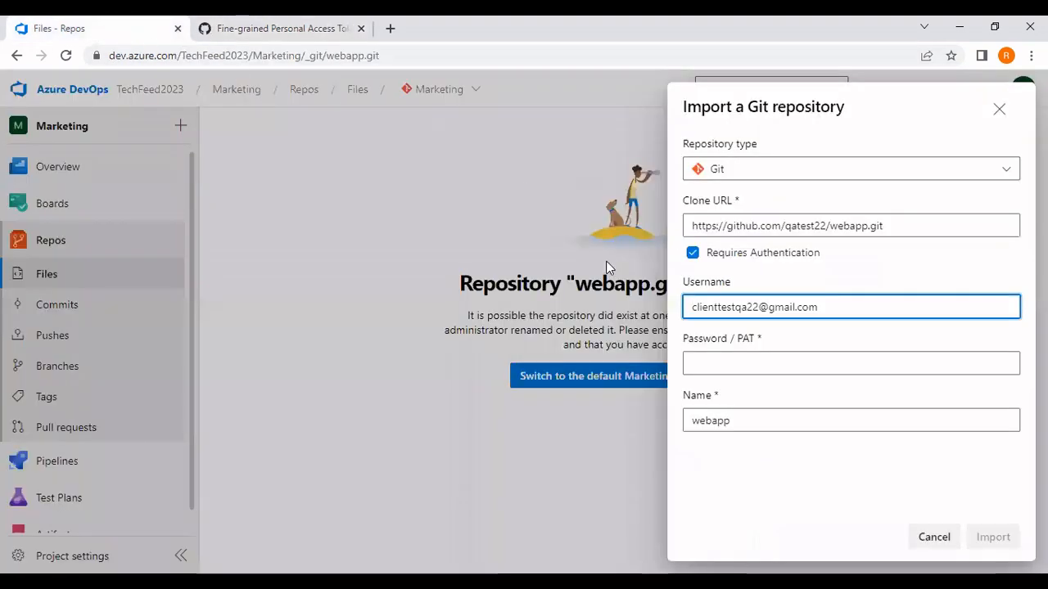
click(851, 362)
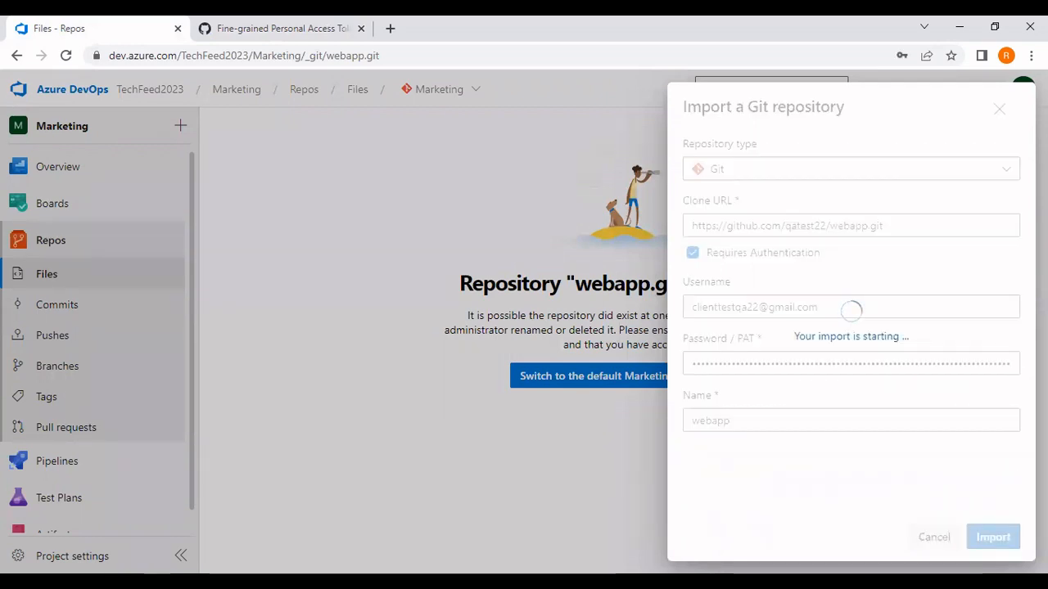
click(992, 536)
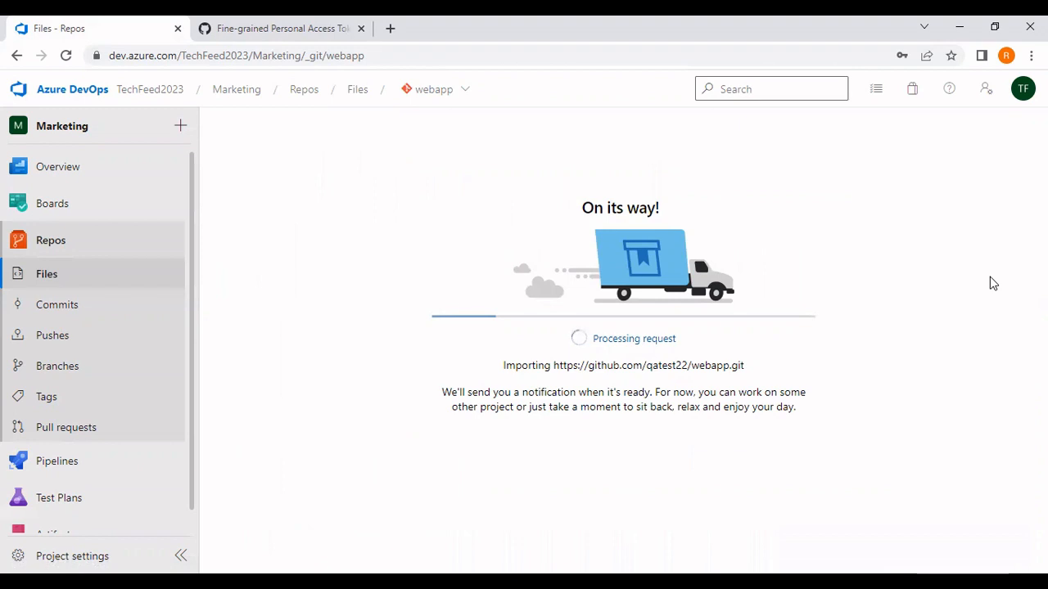
mouse_move(830, 281)
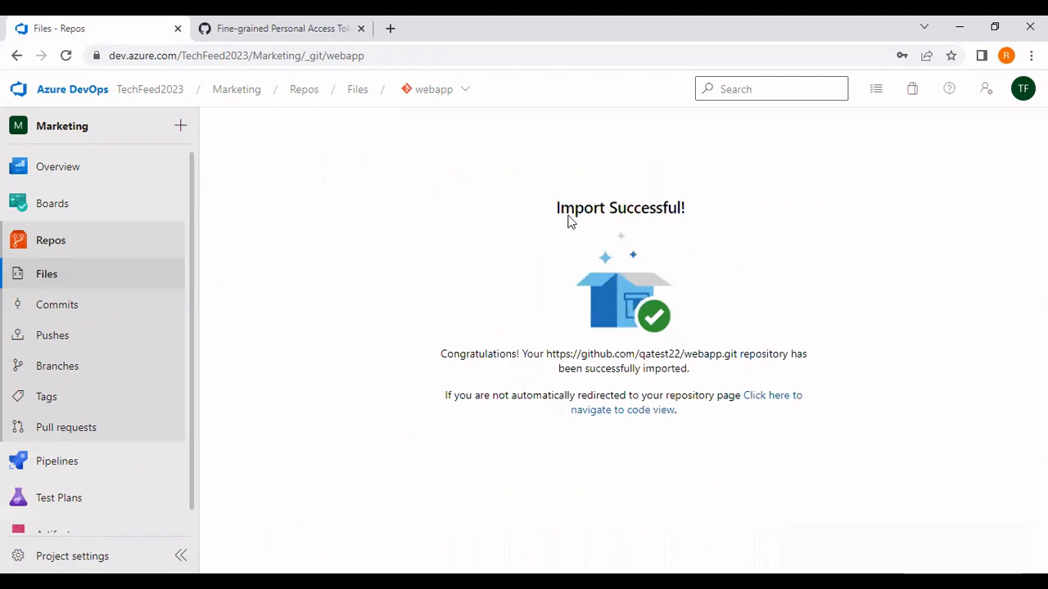
mouse_move(571, 221)
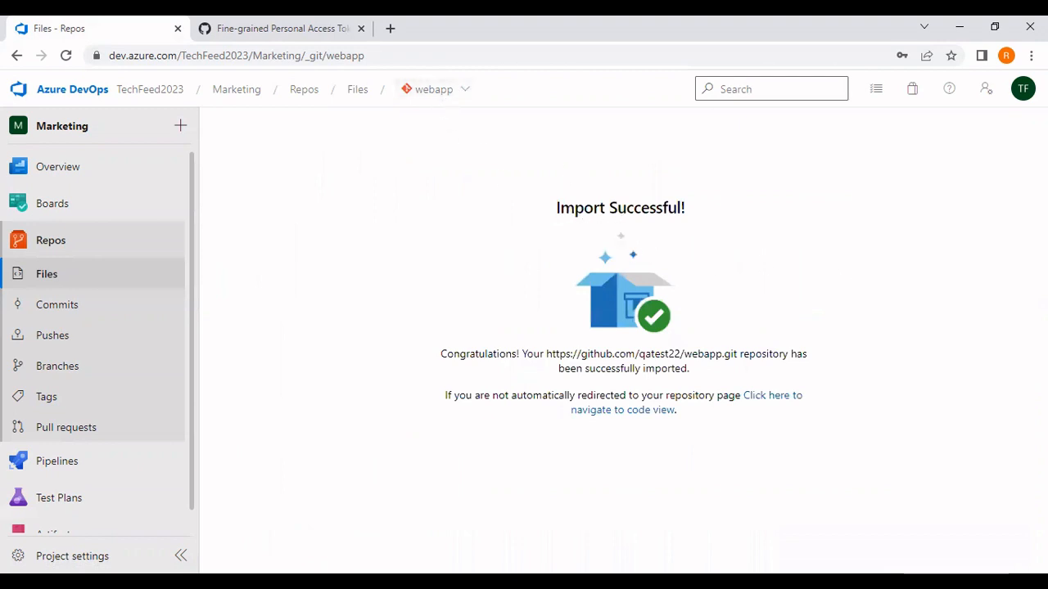
mouse_move(29, 262)
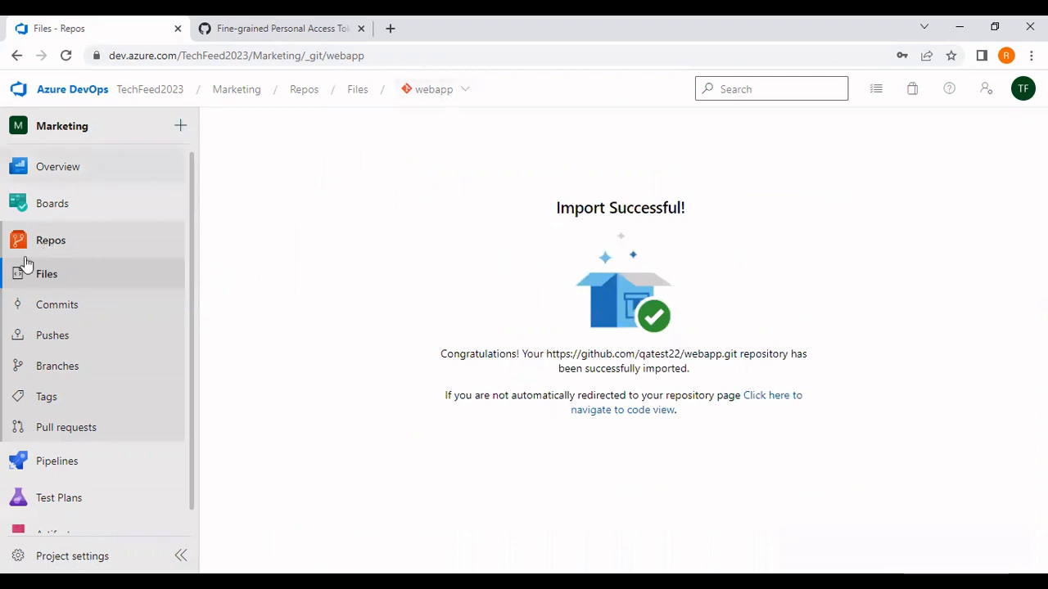
Browse the imported webapp files, expand the source folder, and open Project settings
click(767, 395)
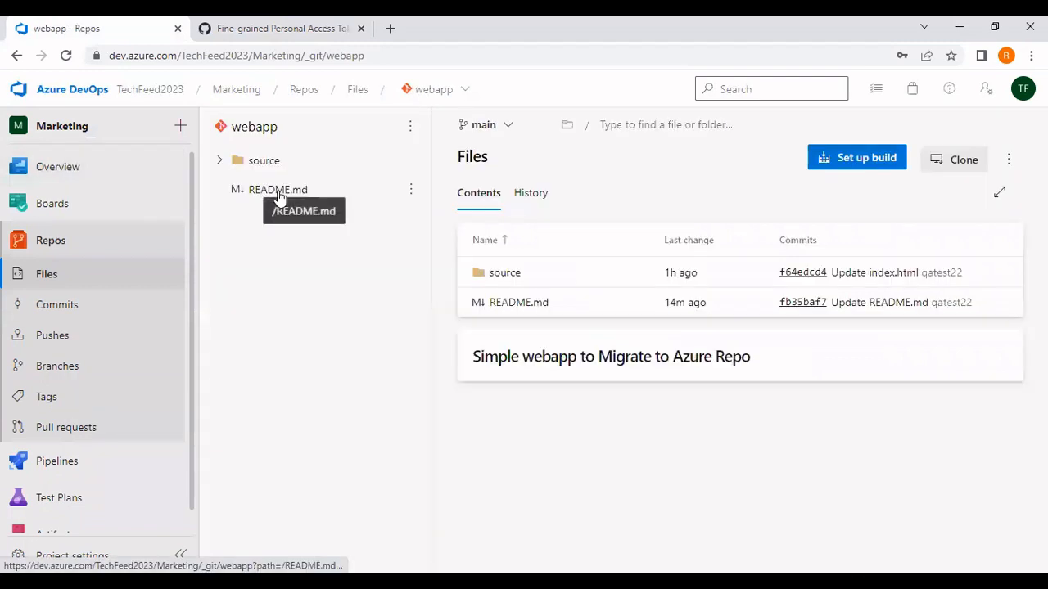
click(219, 161)
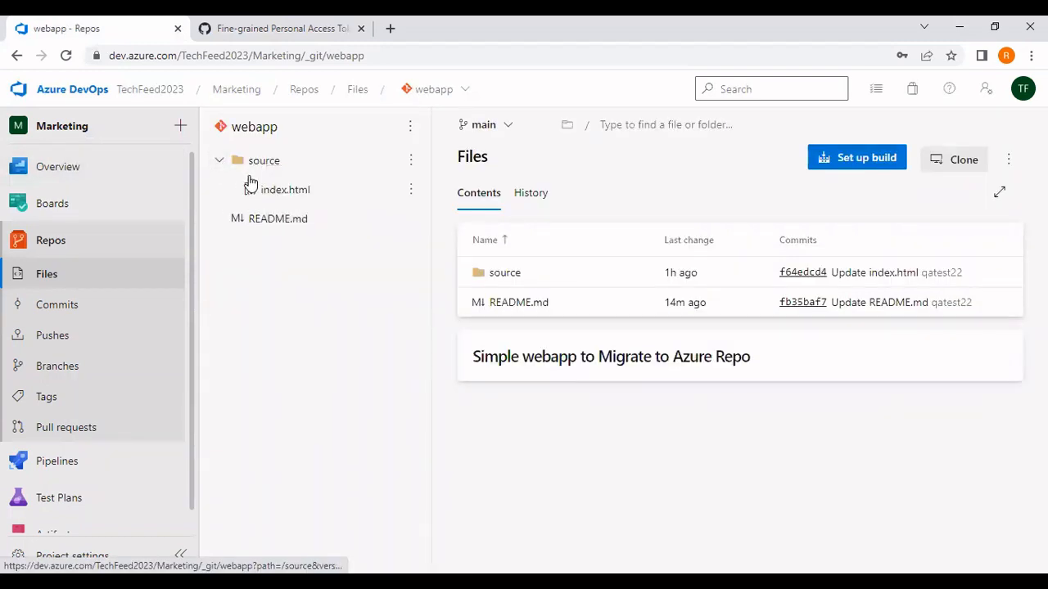
click(285, 189)
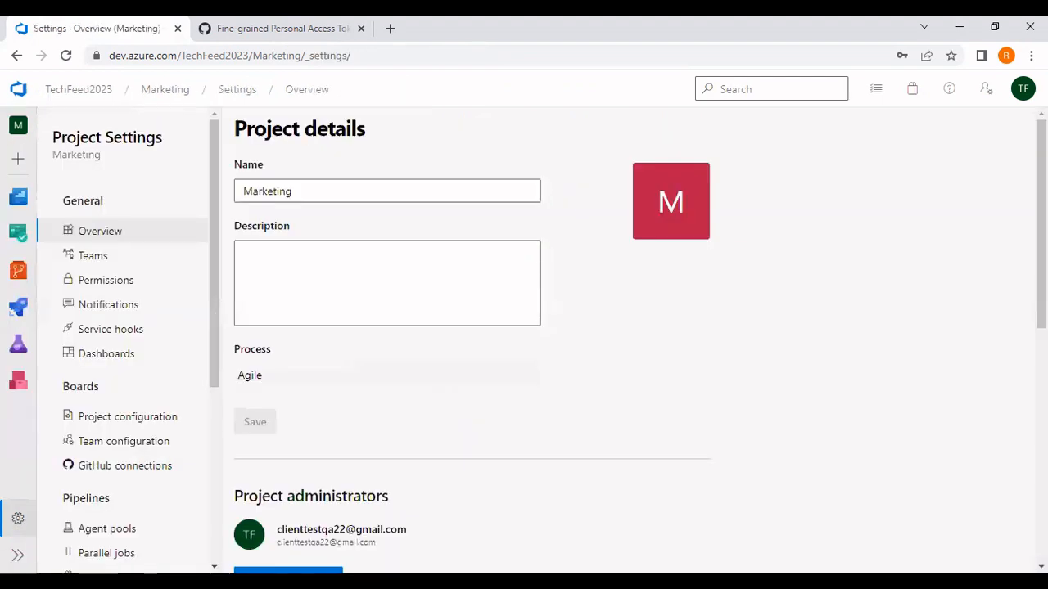
mouse_move(142, 346)
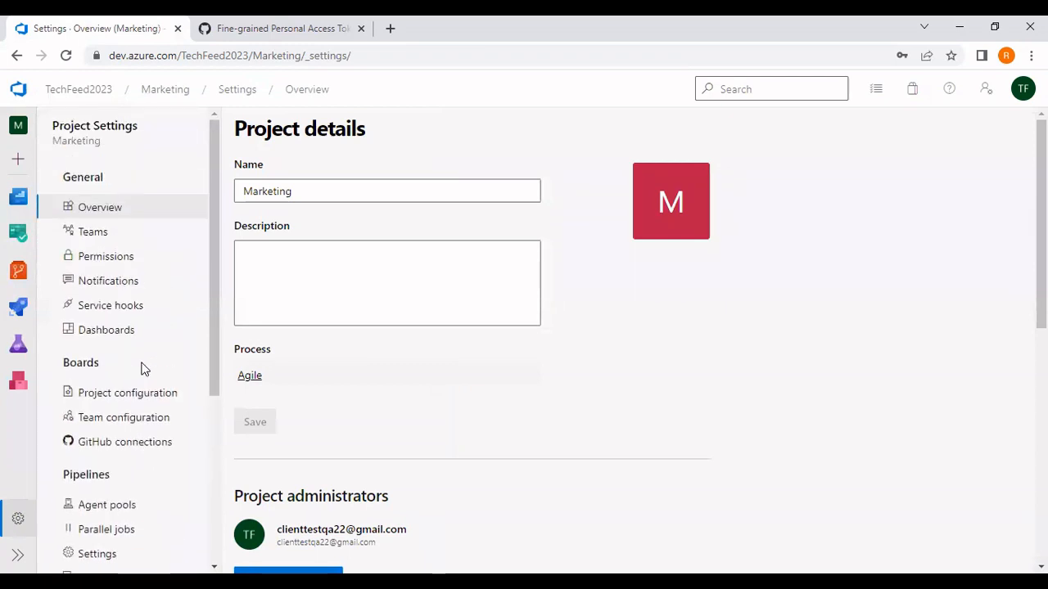
Delete the webapp repository from Repositories, typing 'webapp' to confirm
scroll(down, 3)
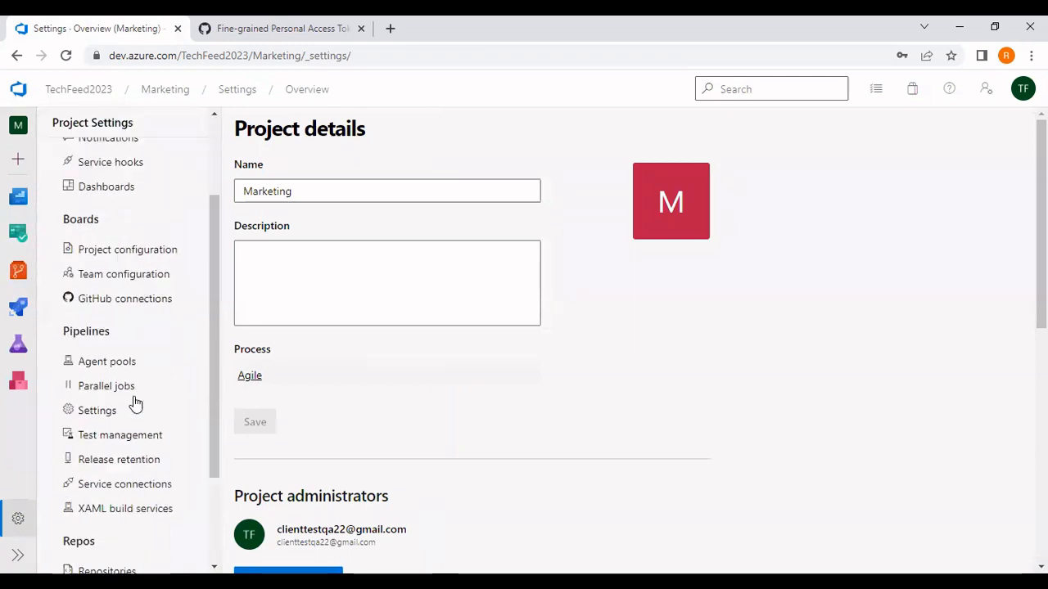
click(107, 569)
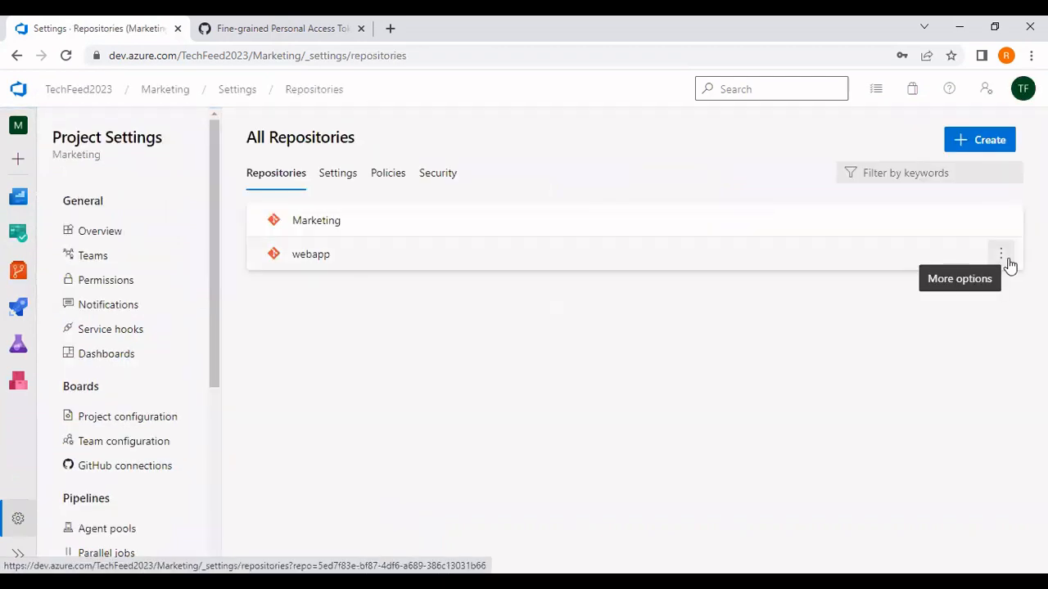
click(1000, 254)
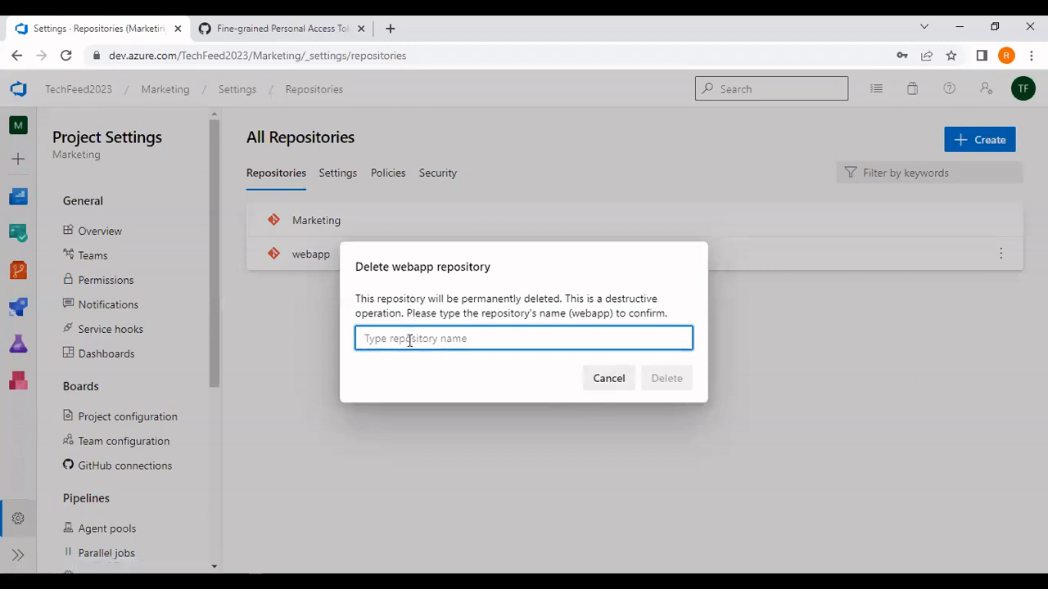
text(weba)
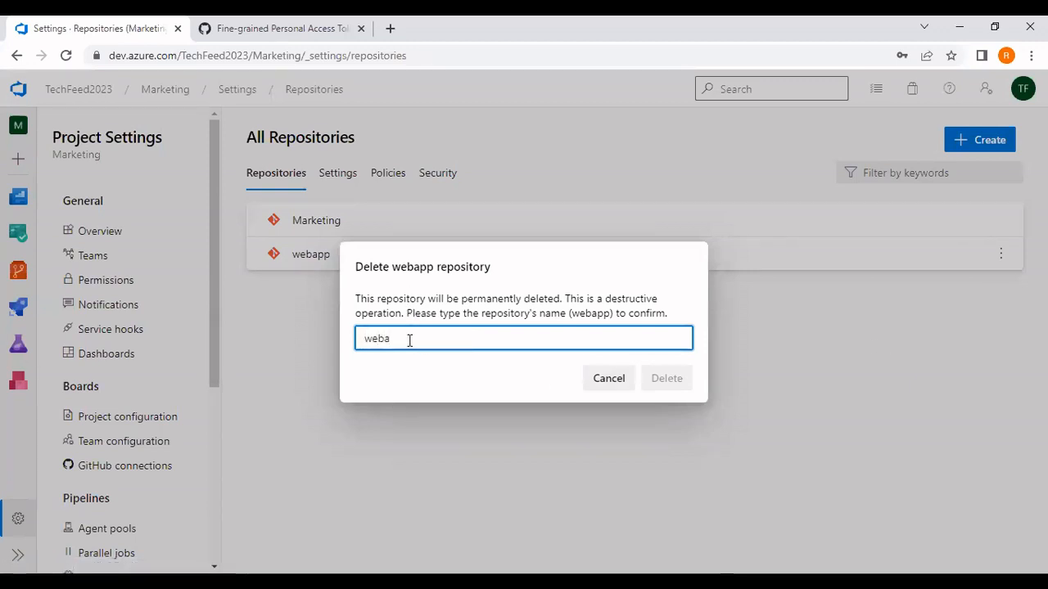
text(pp)
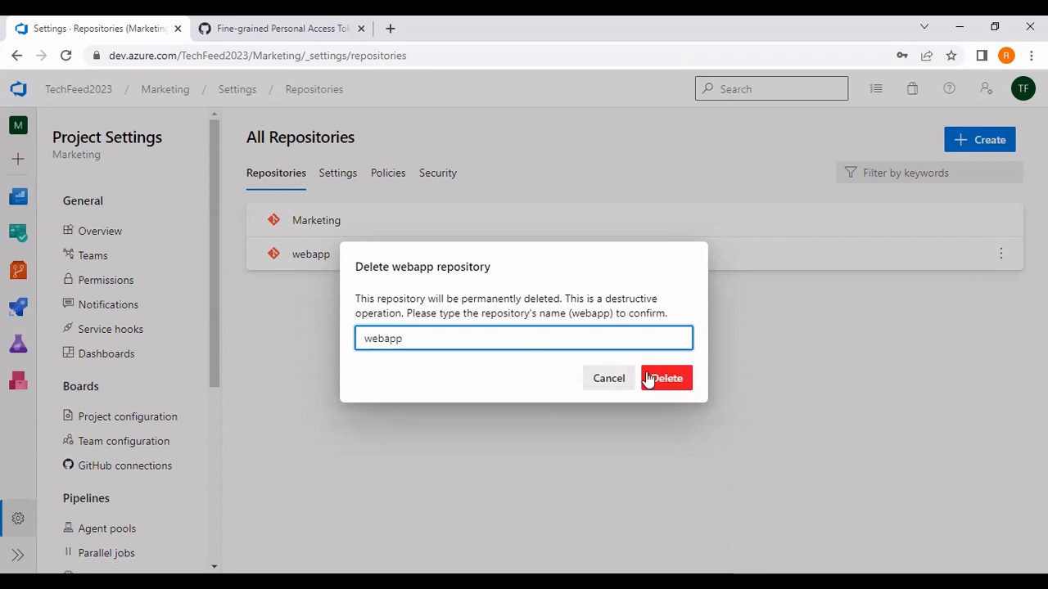
click(665, 378)
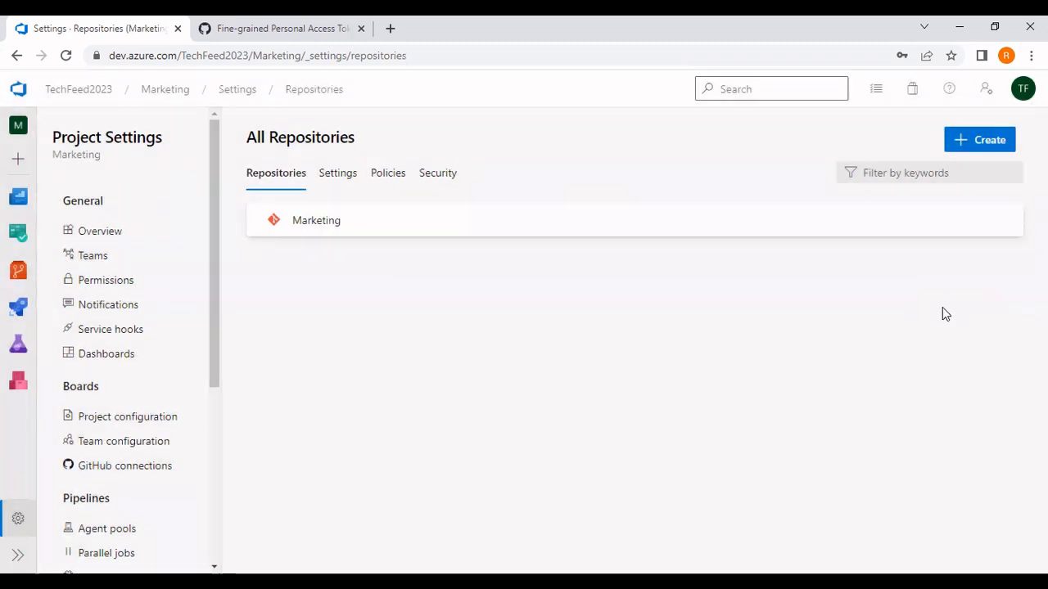
mouse_move(930, 375)
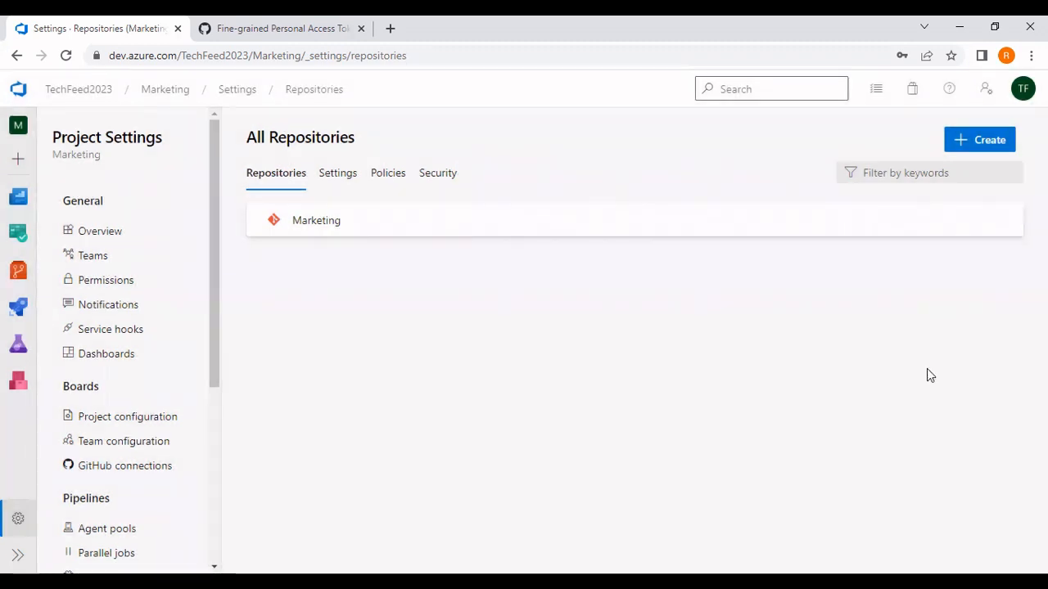